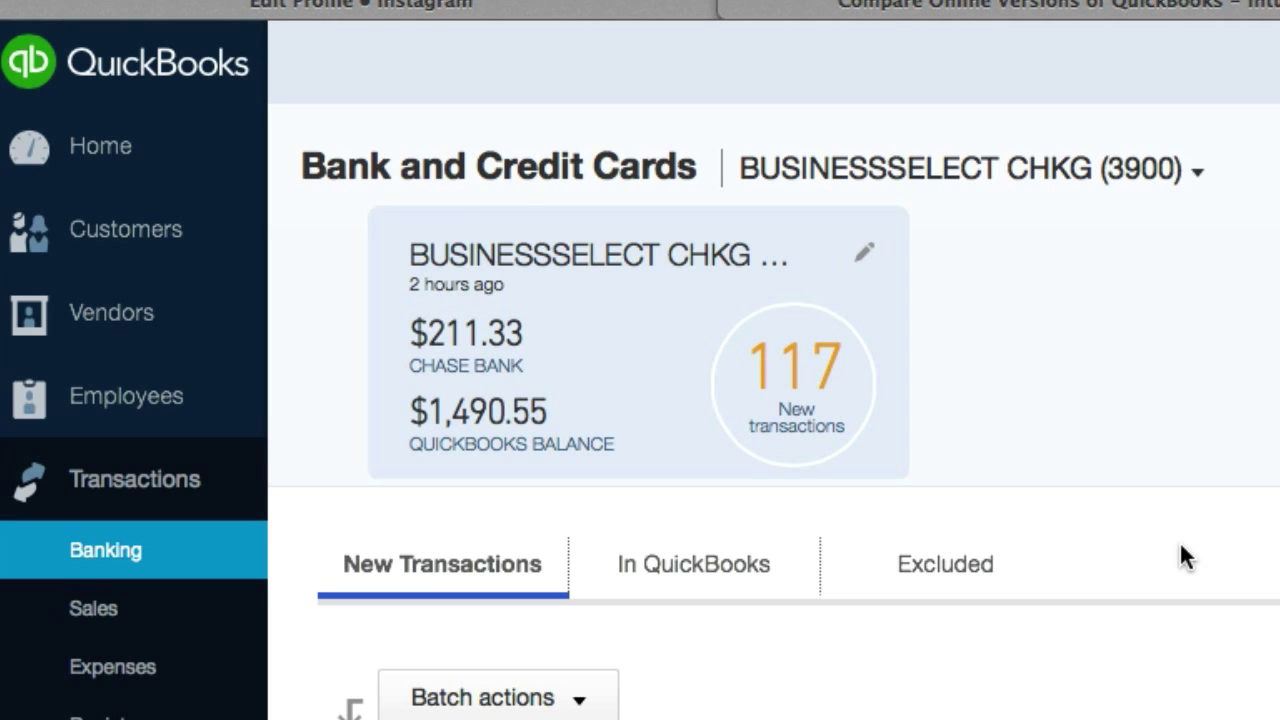
# Review the Evans Tires $185.19 row and its category list, settling on Repair & Maintenance
pyautogui.scroll(-3)
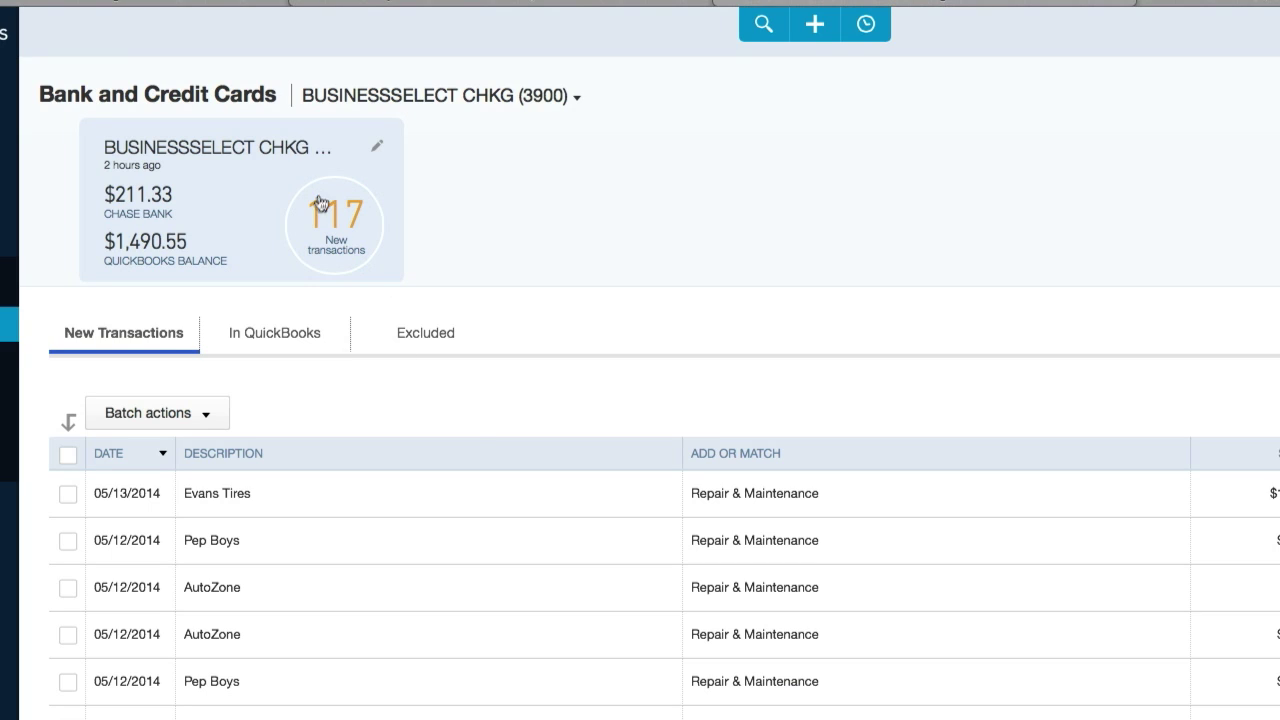
pyautogui.moveTo(136, 252)
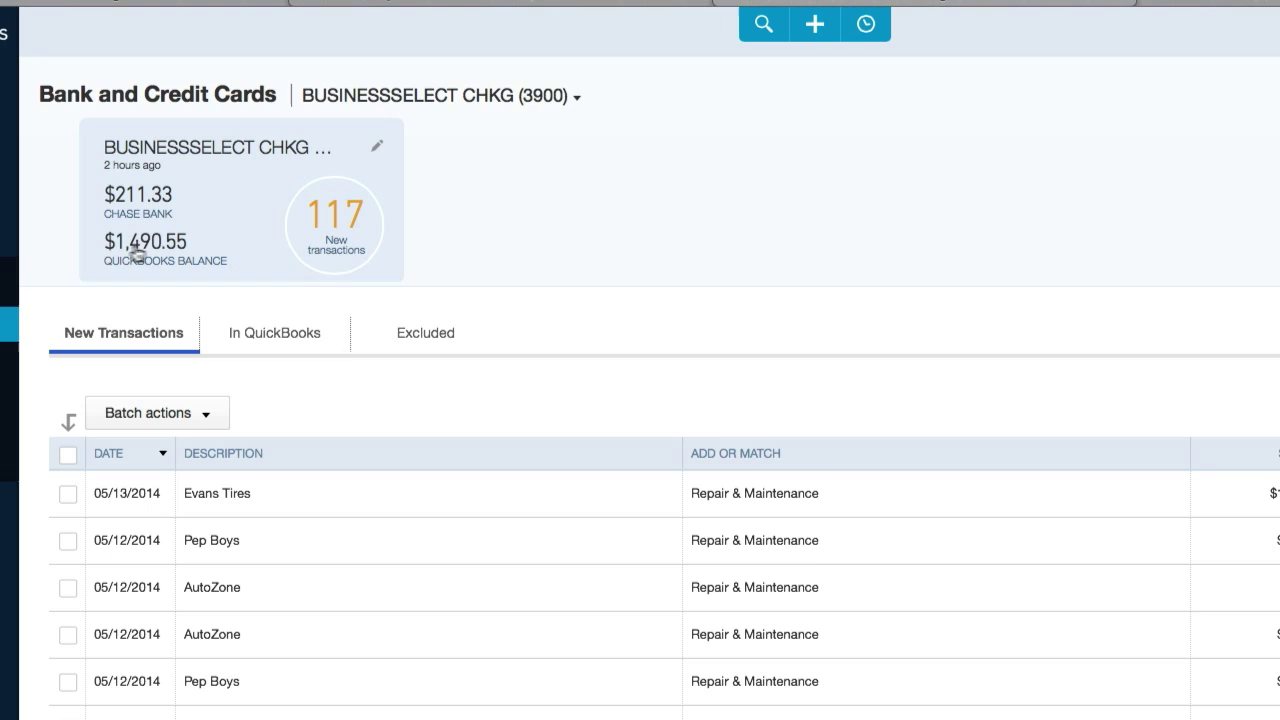
pyautogui.moveTo(348, 406)
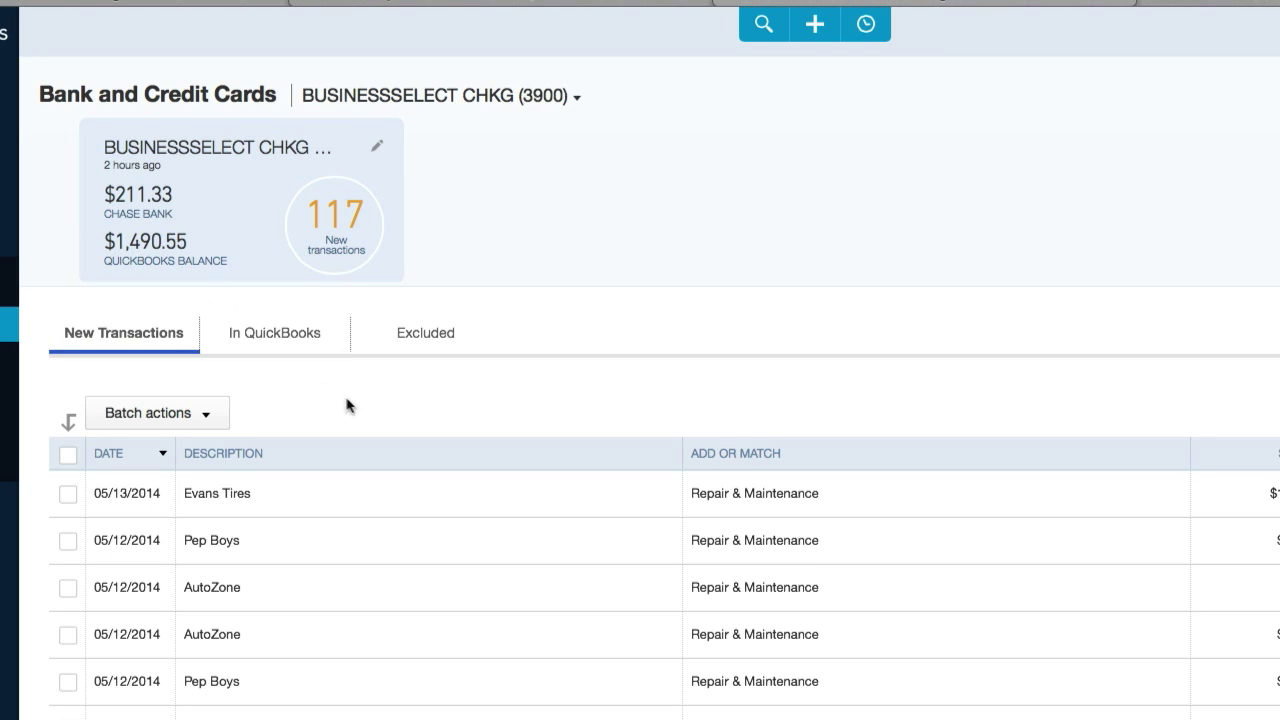
pyautogui.moveTo(360, 410)
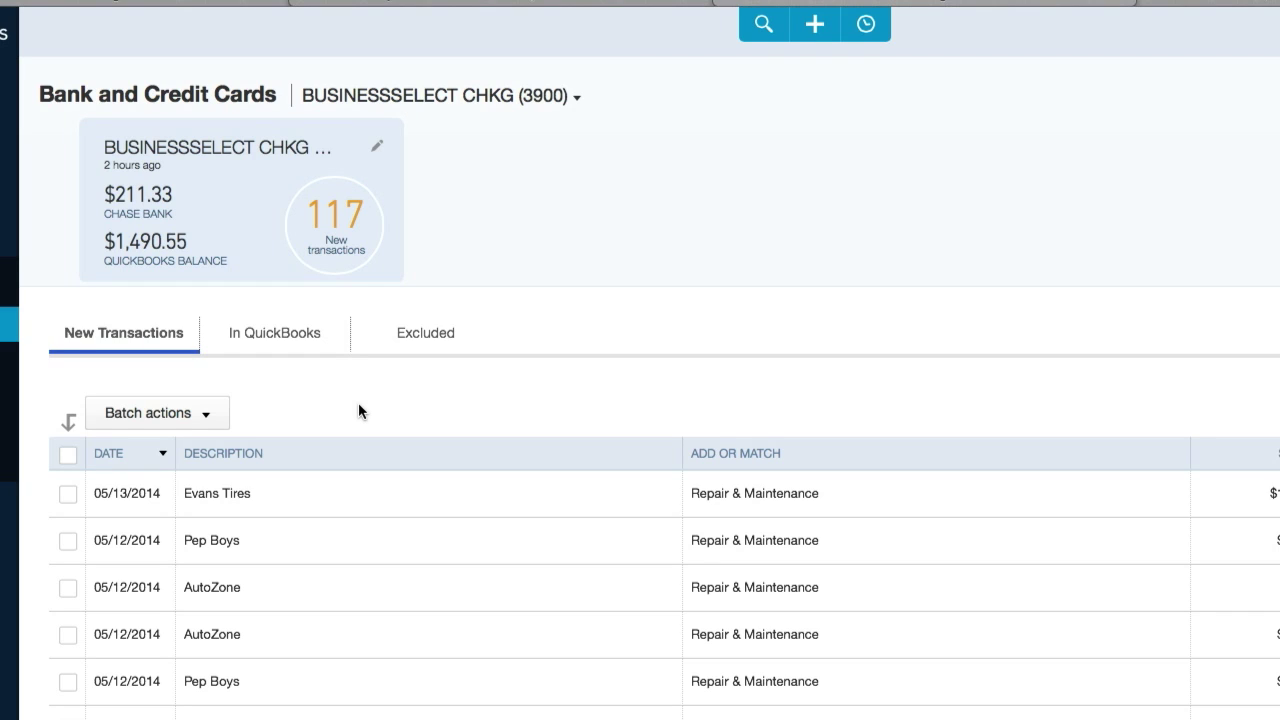
pyautogui.moveTo(316, 248)
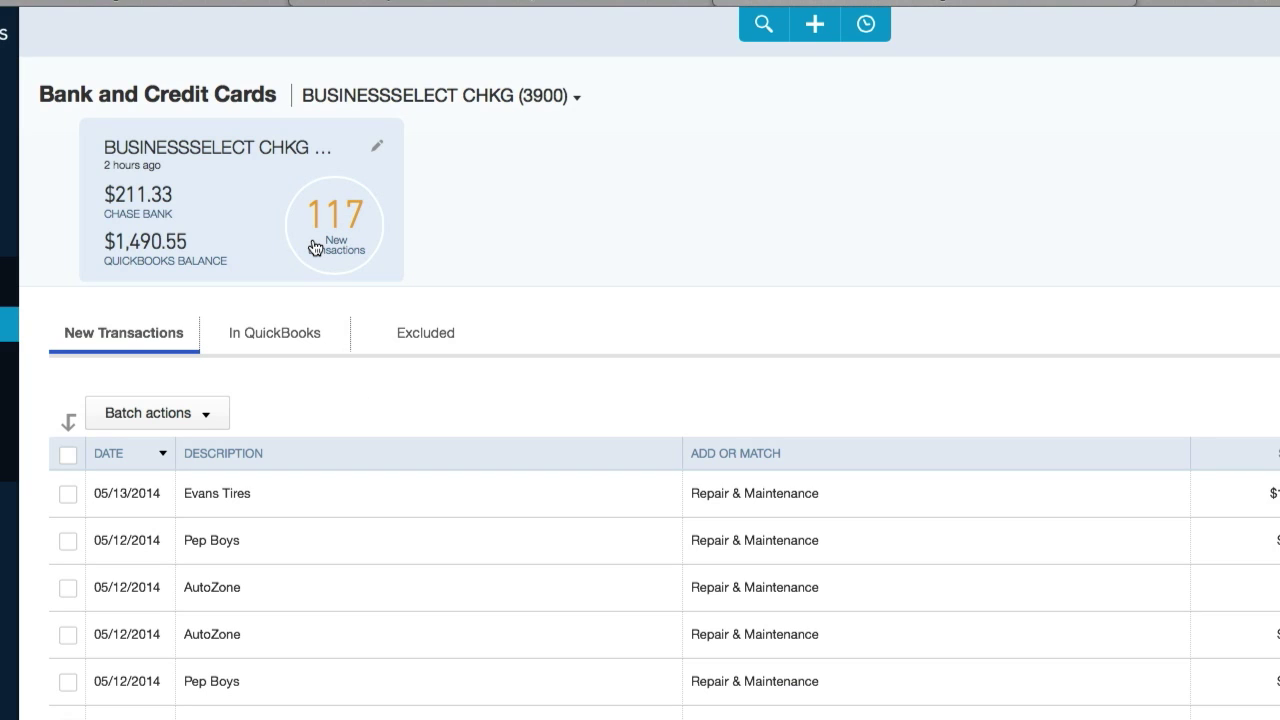
pyautogui.moveTo(178, 248)
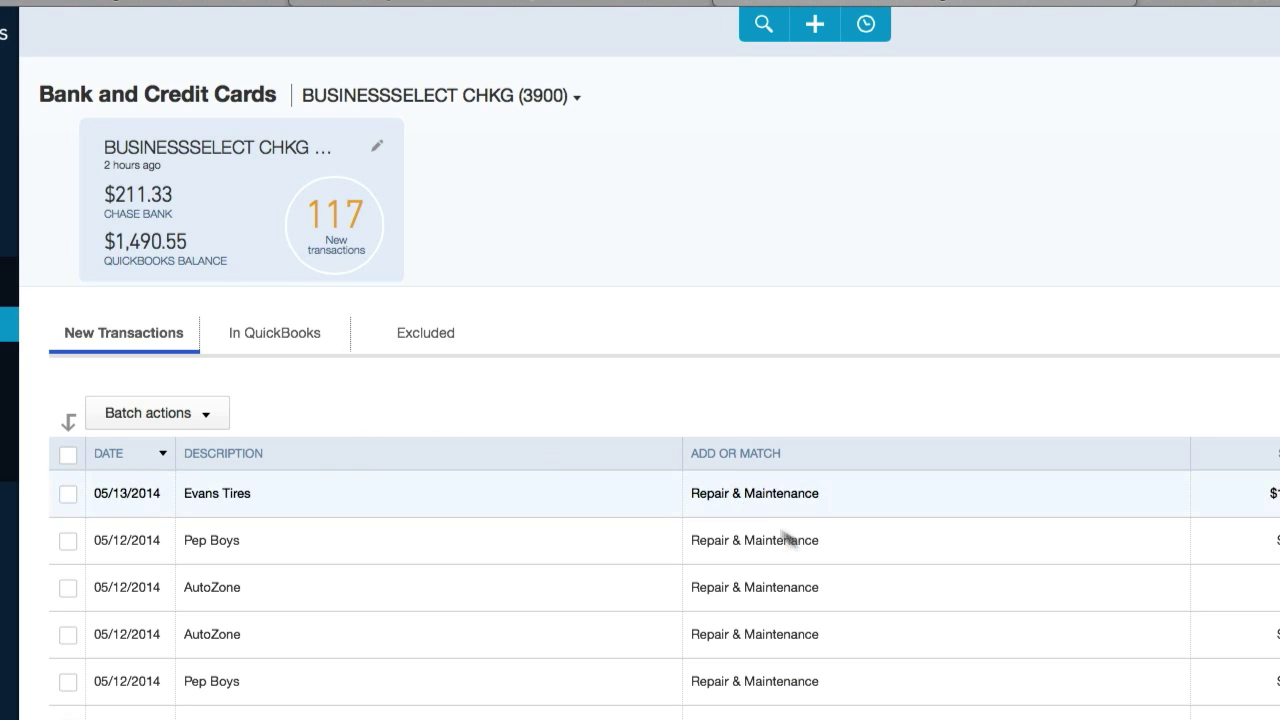
pyautogui.moveTo(476, 398)
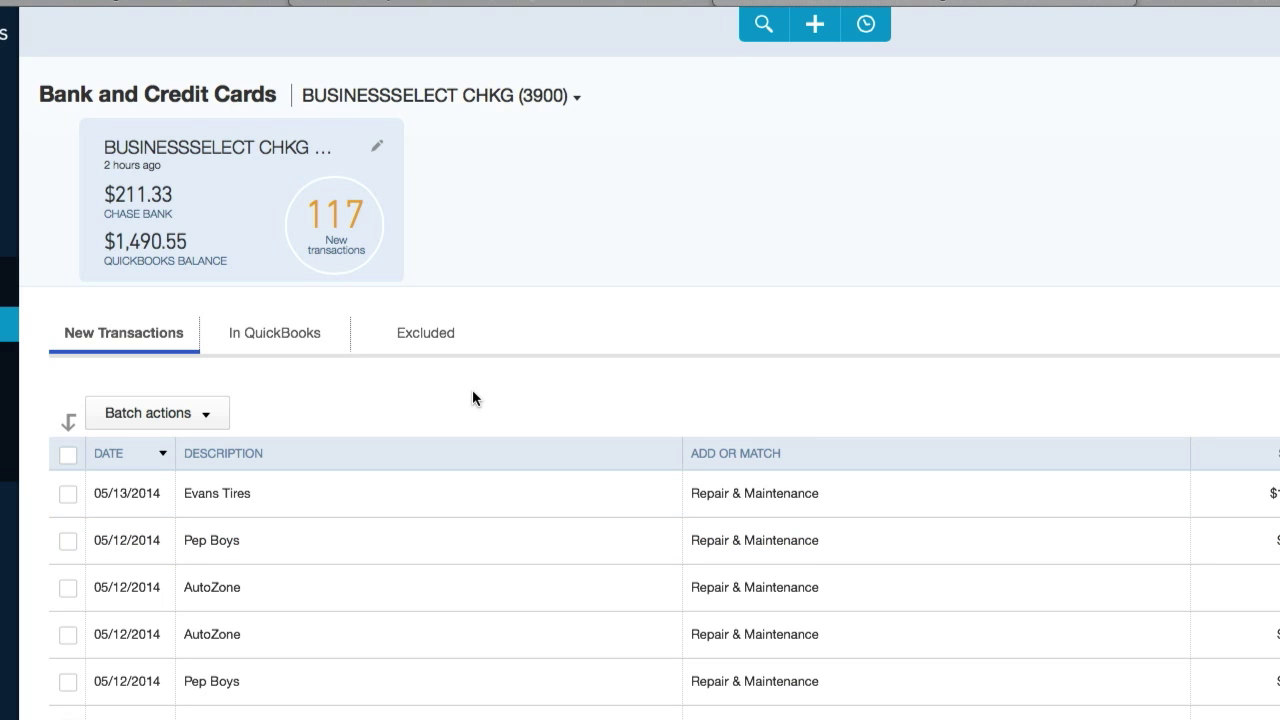
pyautogui.scroll(-3)
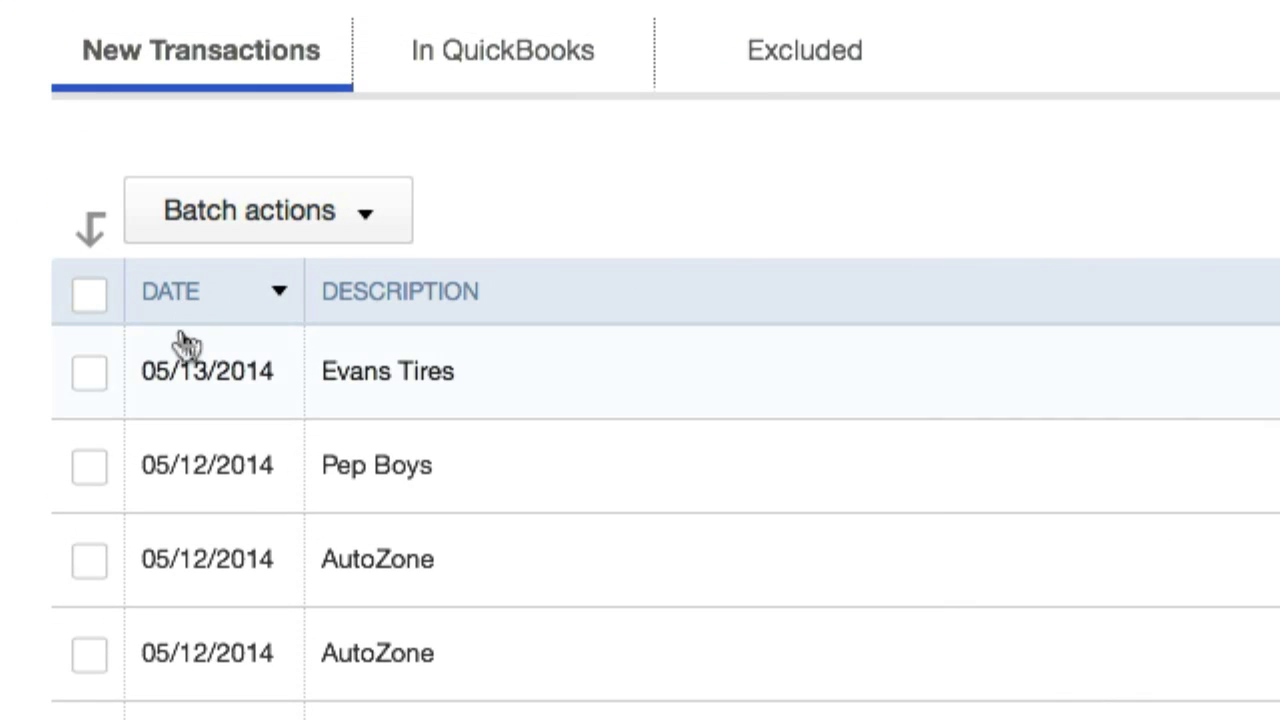
pyautogui.moveTo(148, 318)
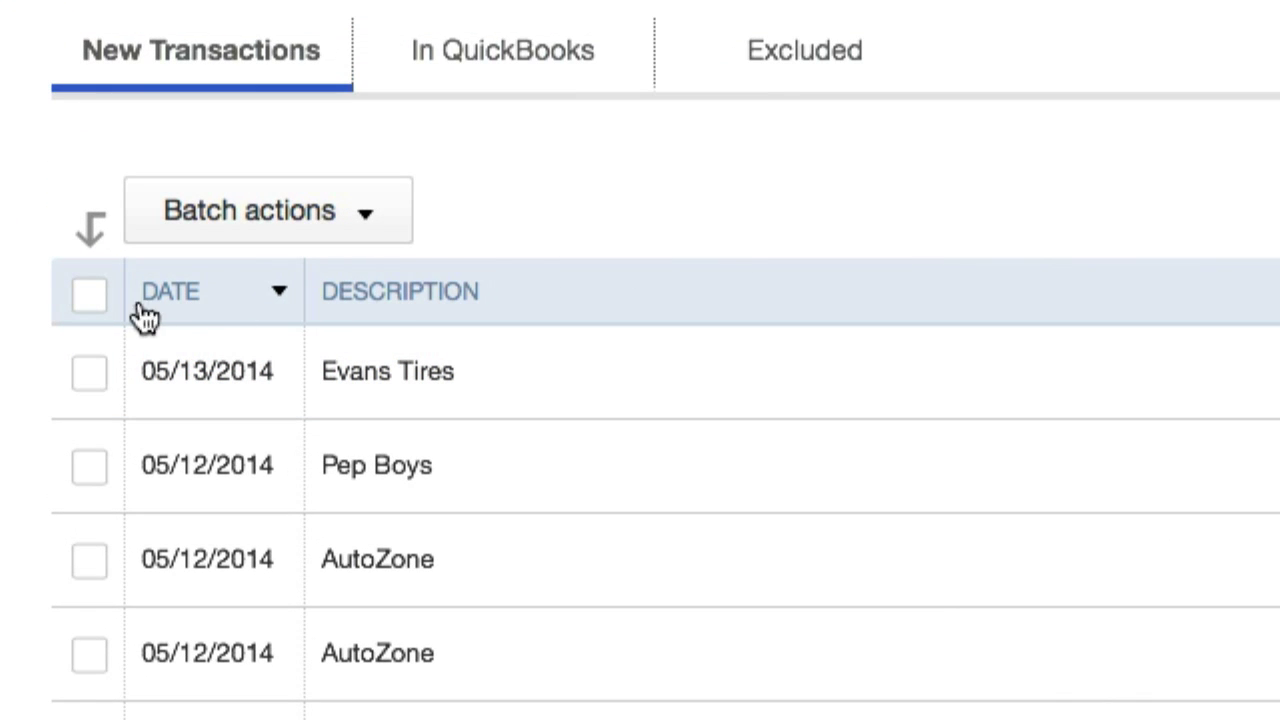
pyautogui.moveTo(384, 304)
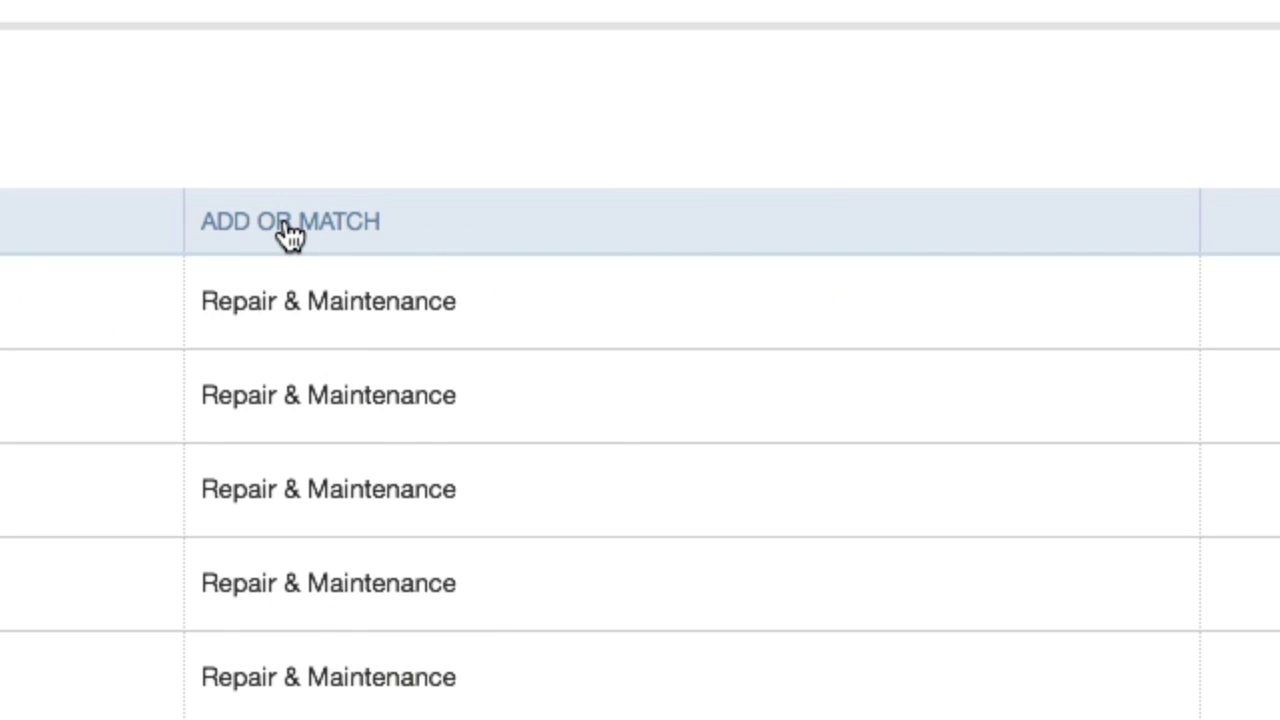
pyautogui.moveTo(300, 236)
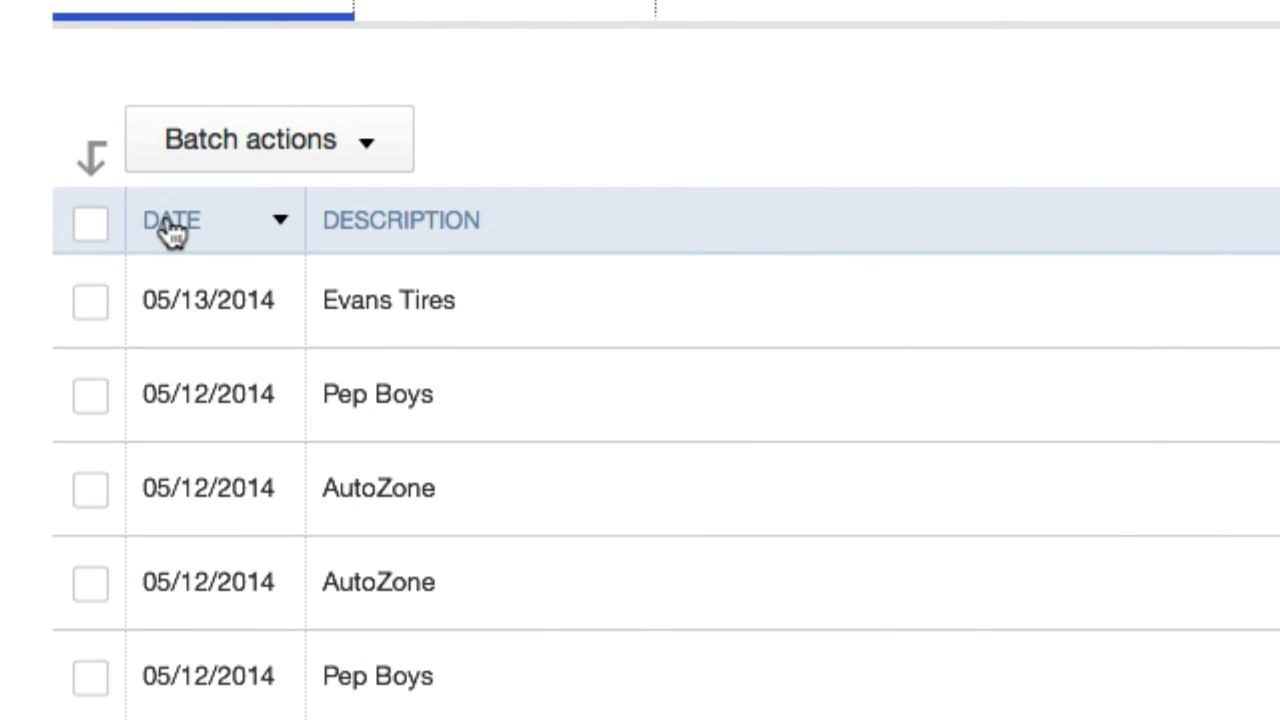
pyautogui.moveTo(636, 250)
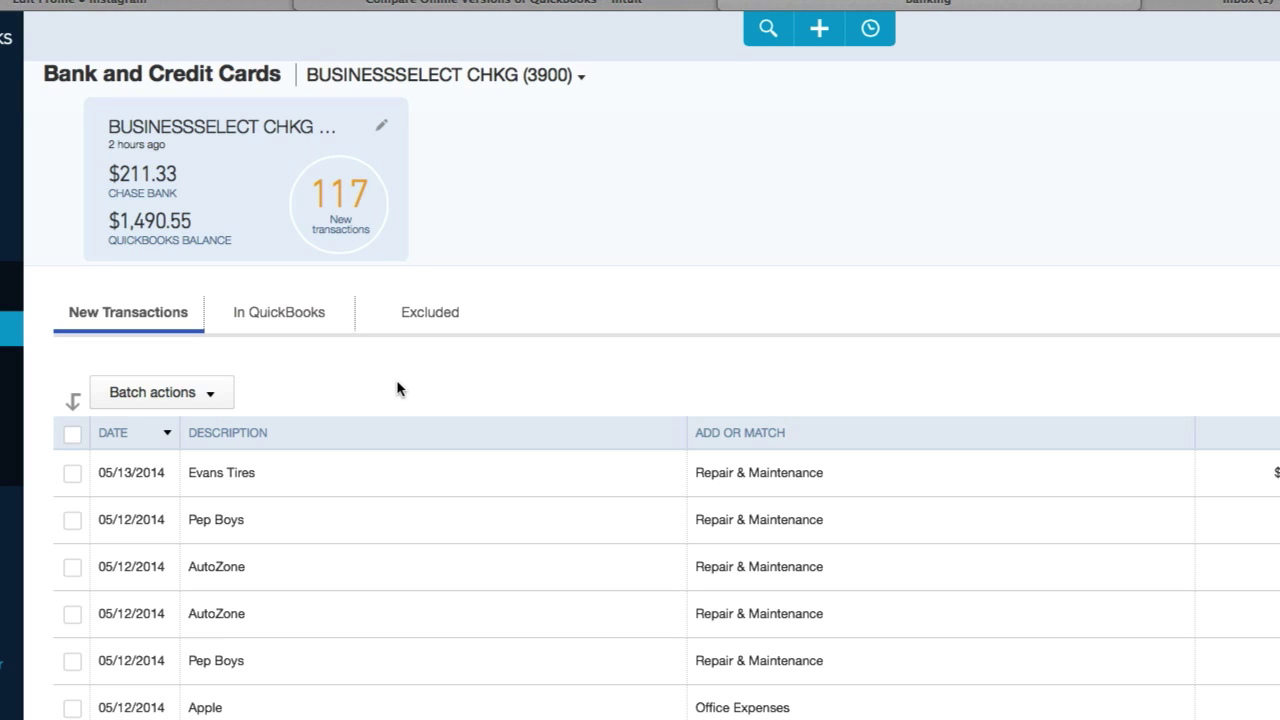
pyautogui.moveTo(422, 388)
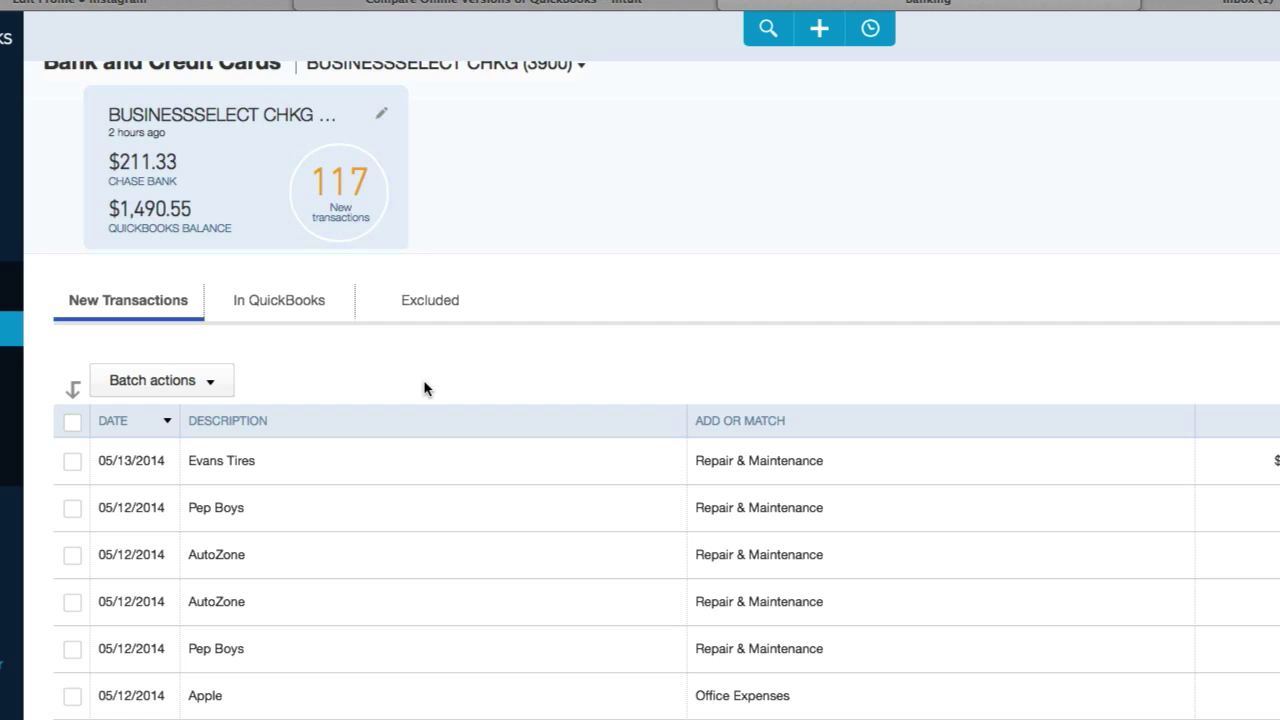
pyautogui.scroll(-3)
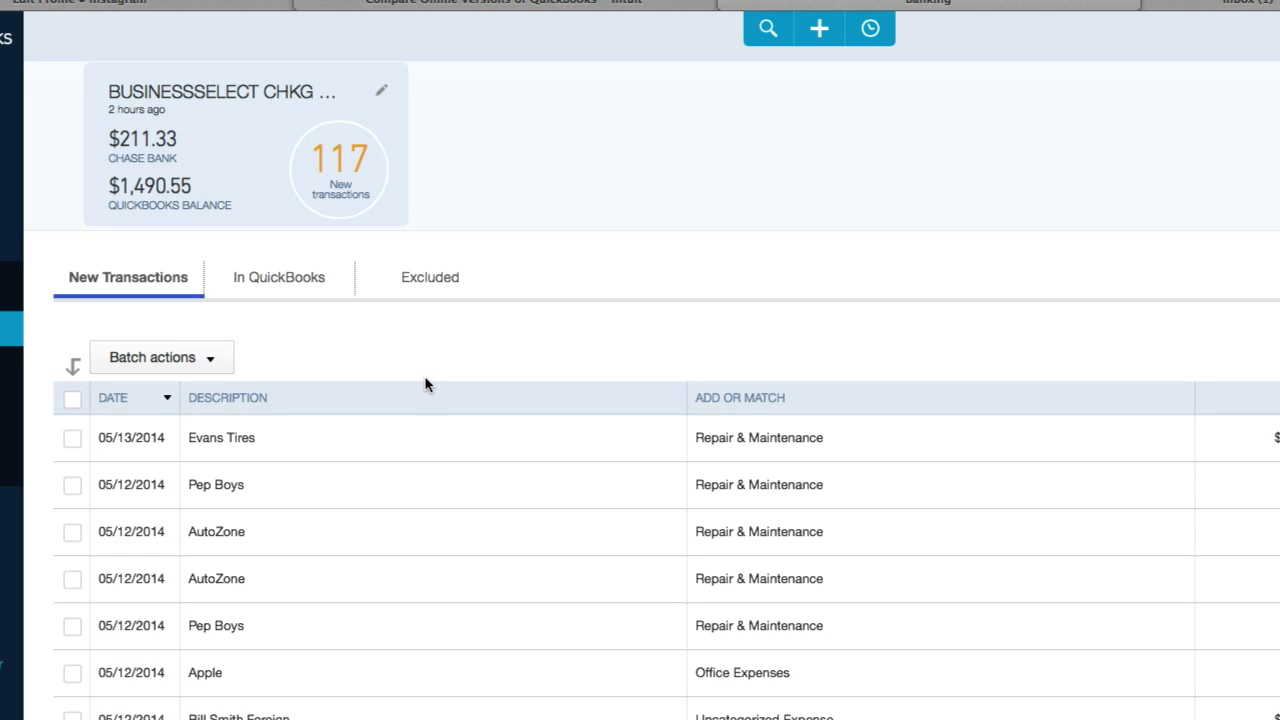
pyautogui.moveTo(430, 376)
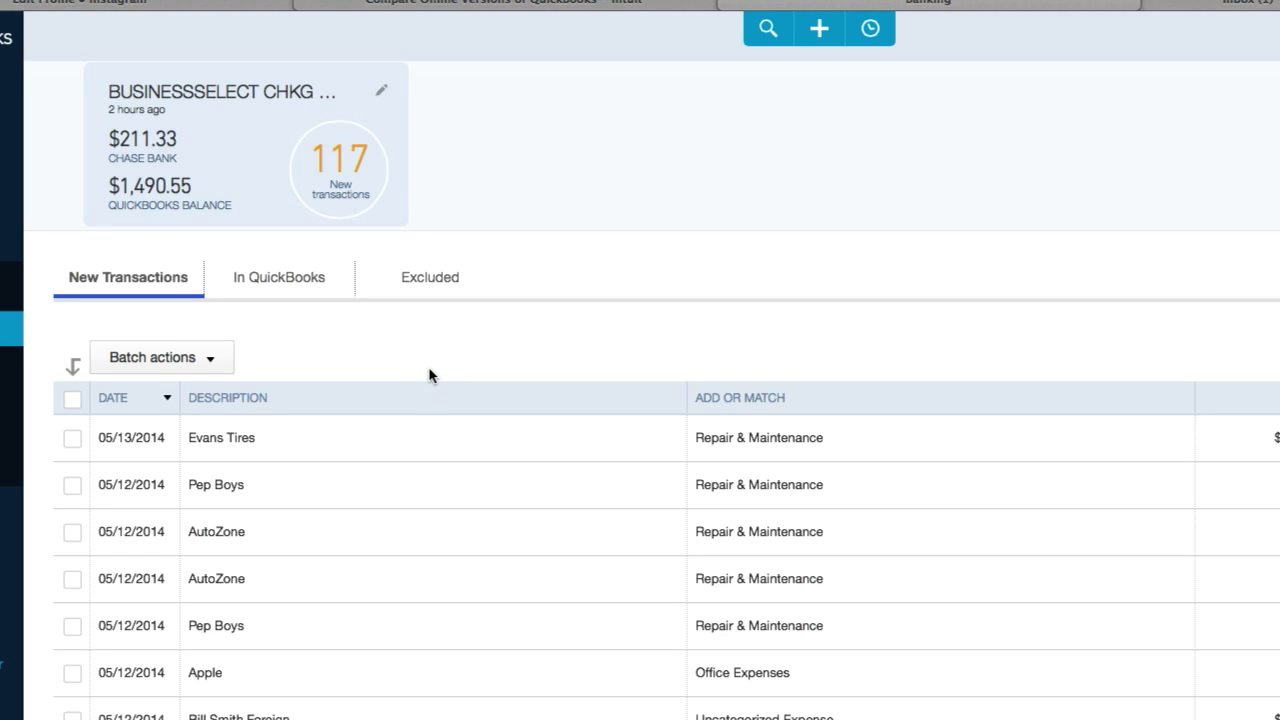
pyautogui.moveTo(308, 176)
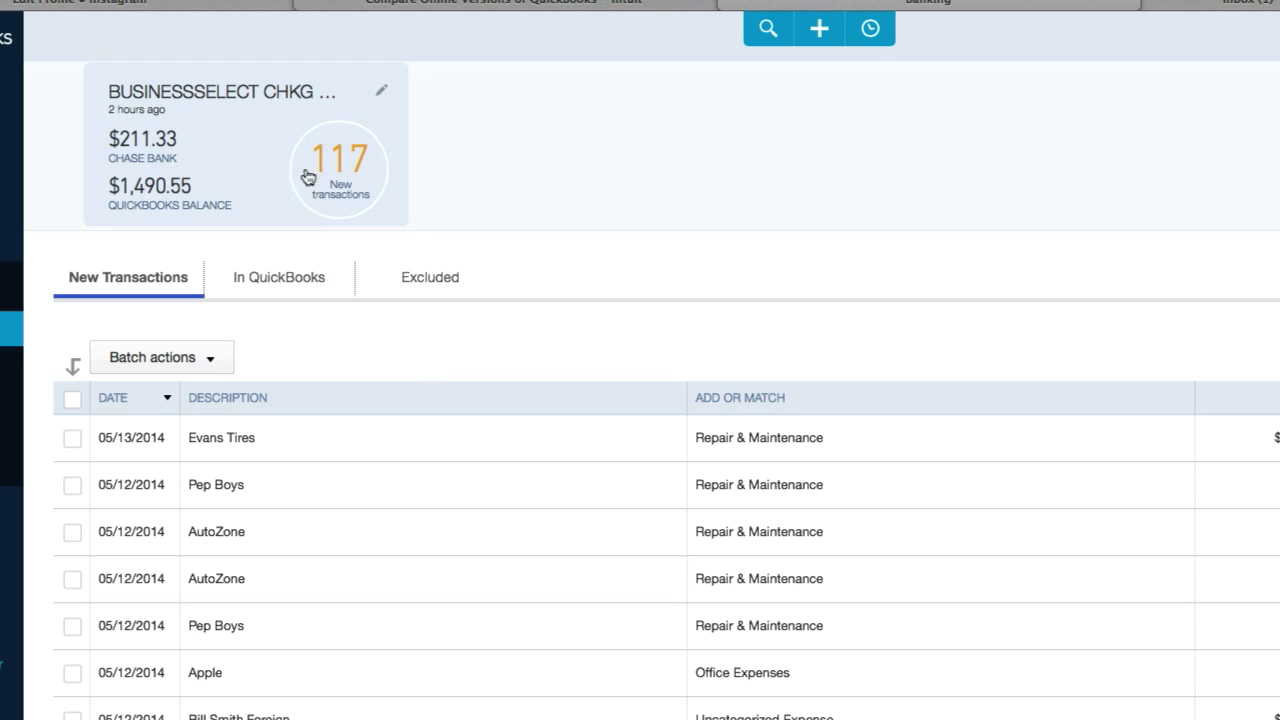
pyautogui.moveTo(460, 376)
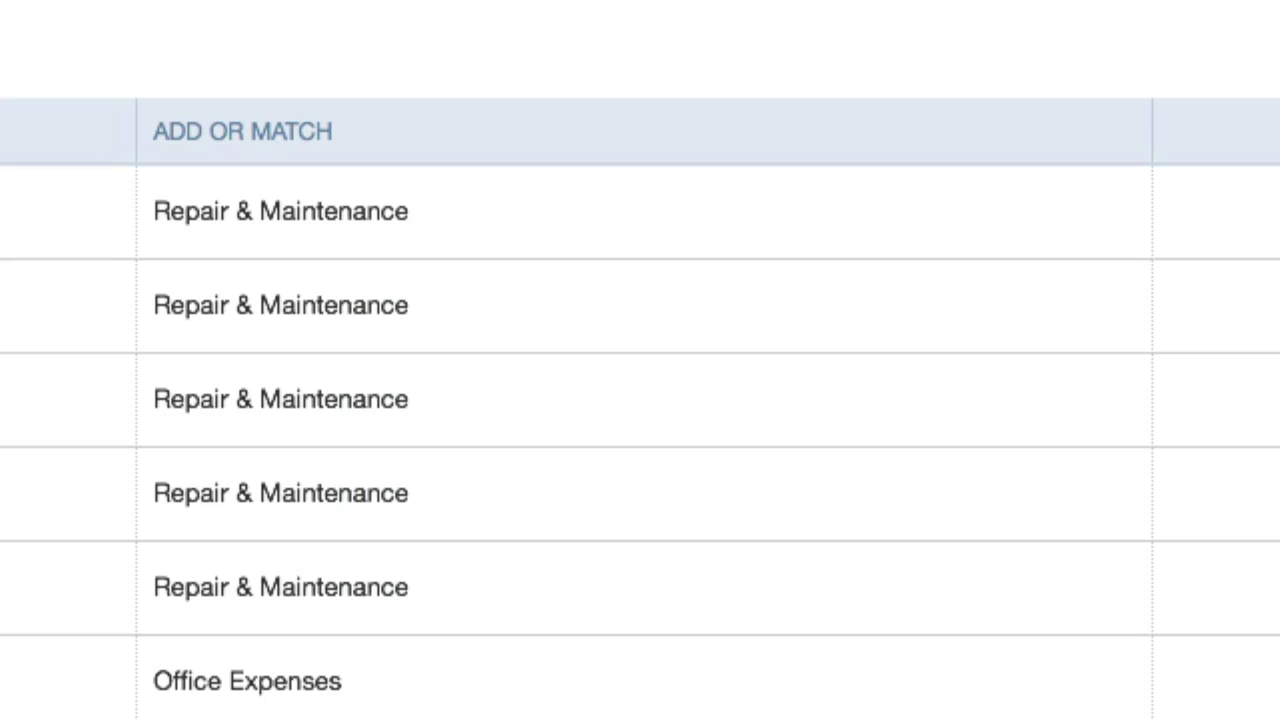
pyautogui.click(280, 212)
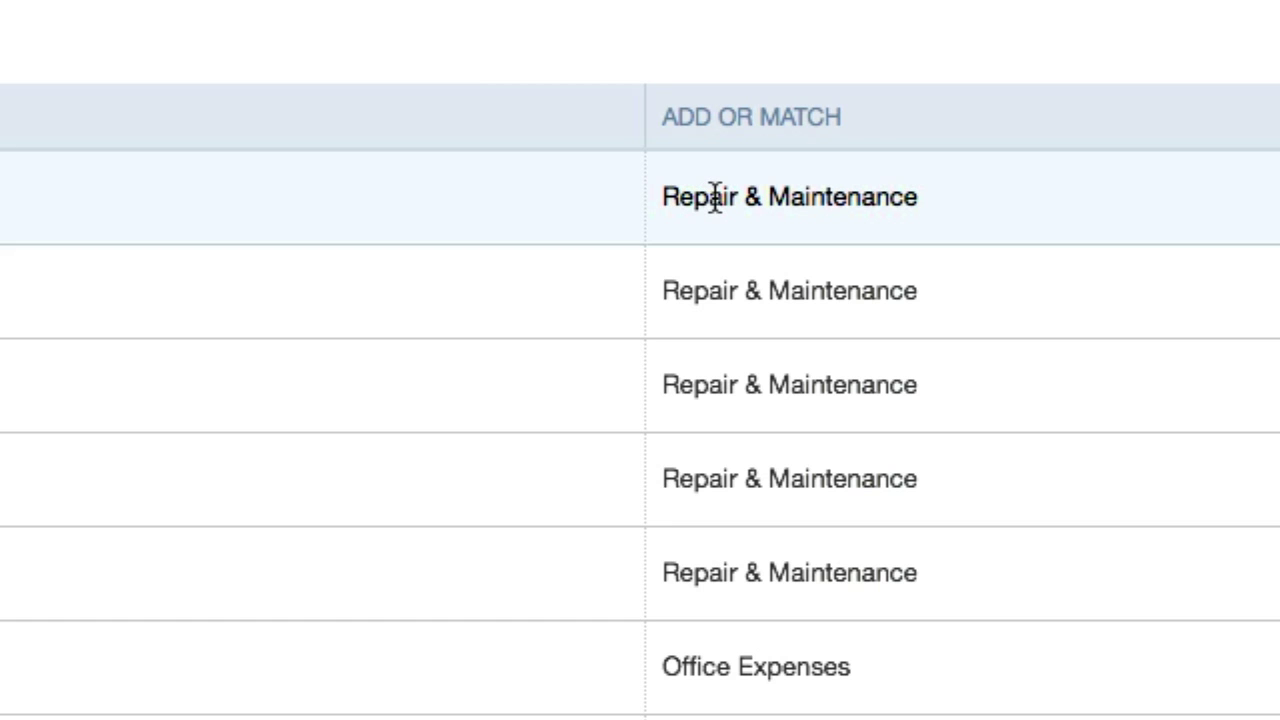
pyautogui.moveTo(792, 204)
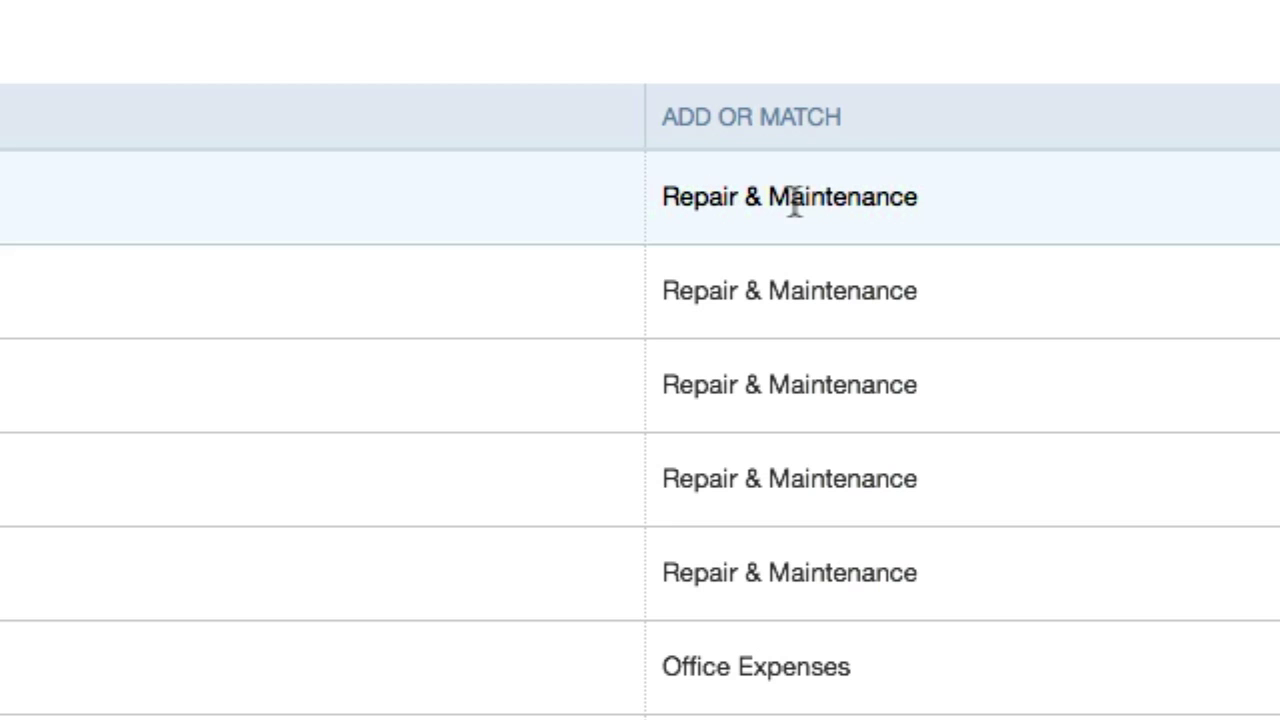
pyautogui.click(788, 196)
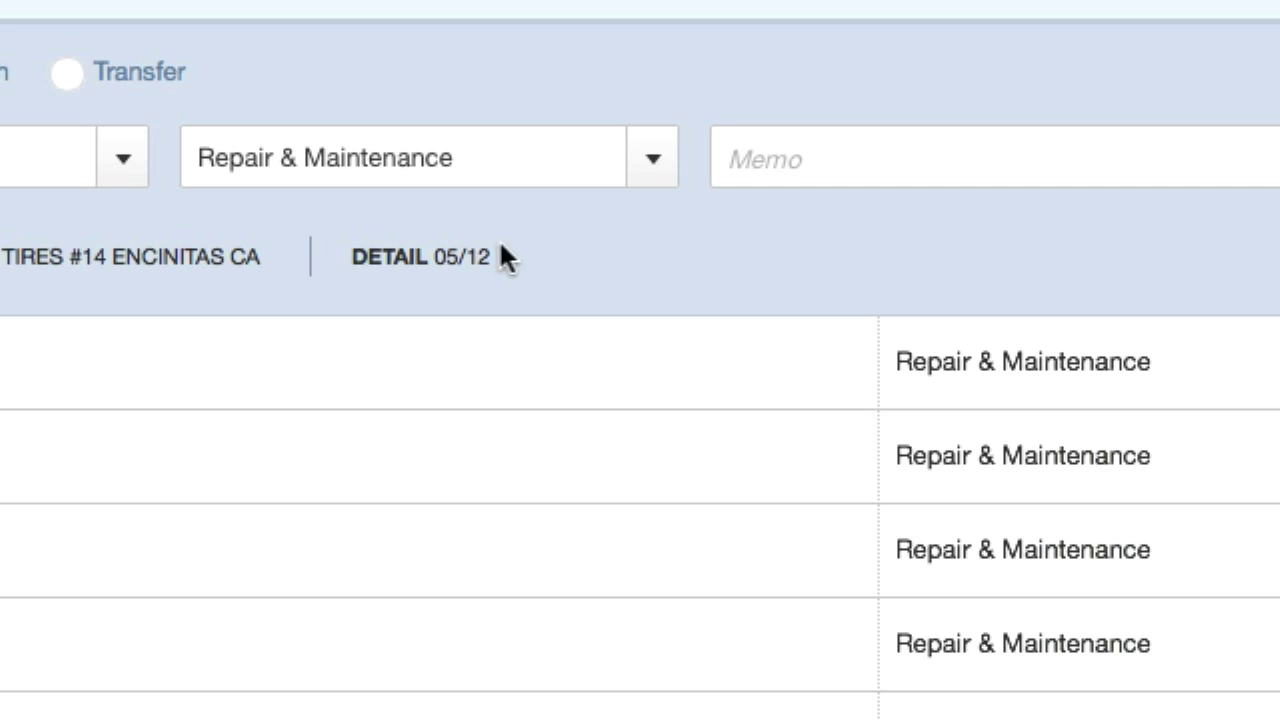
pyautogui.click(652, 156)
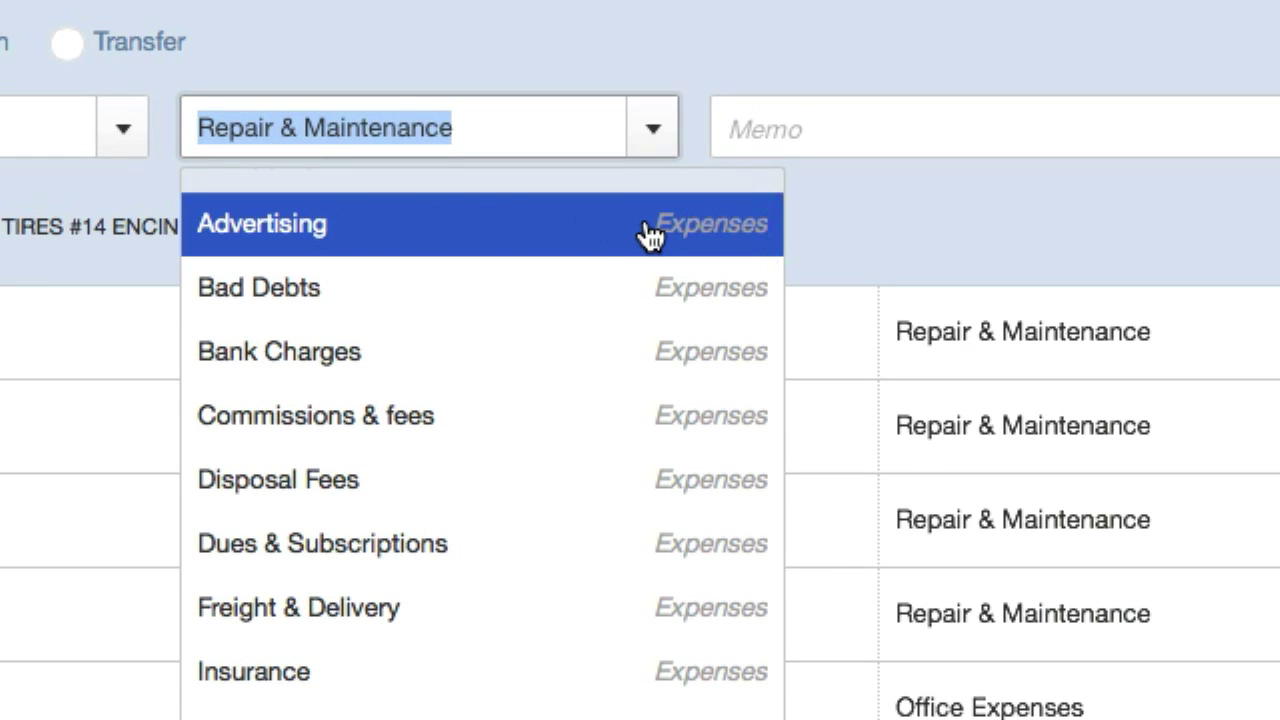
pyautogui.moveTo(444, 304)
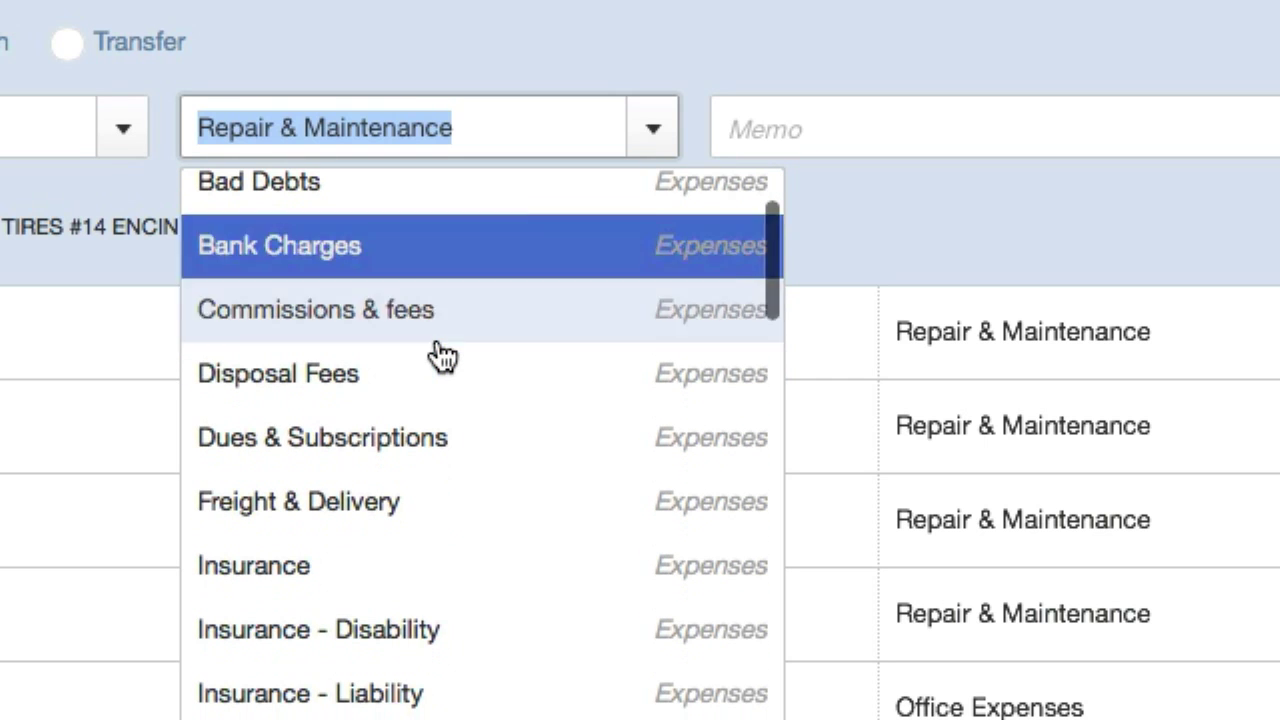
pyautogui.scroll(-3)
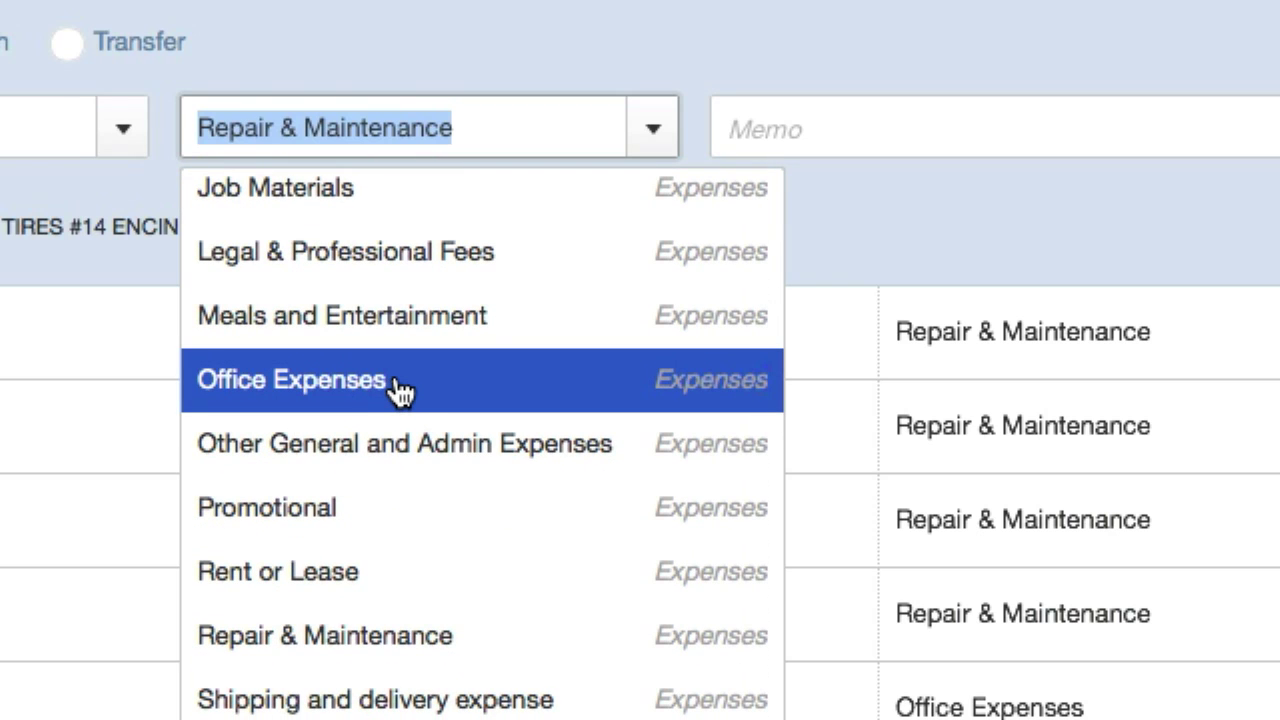
pyautogui.moveTo(276, 390)
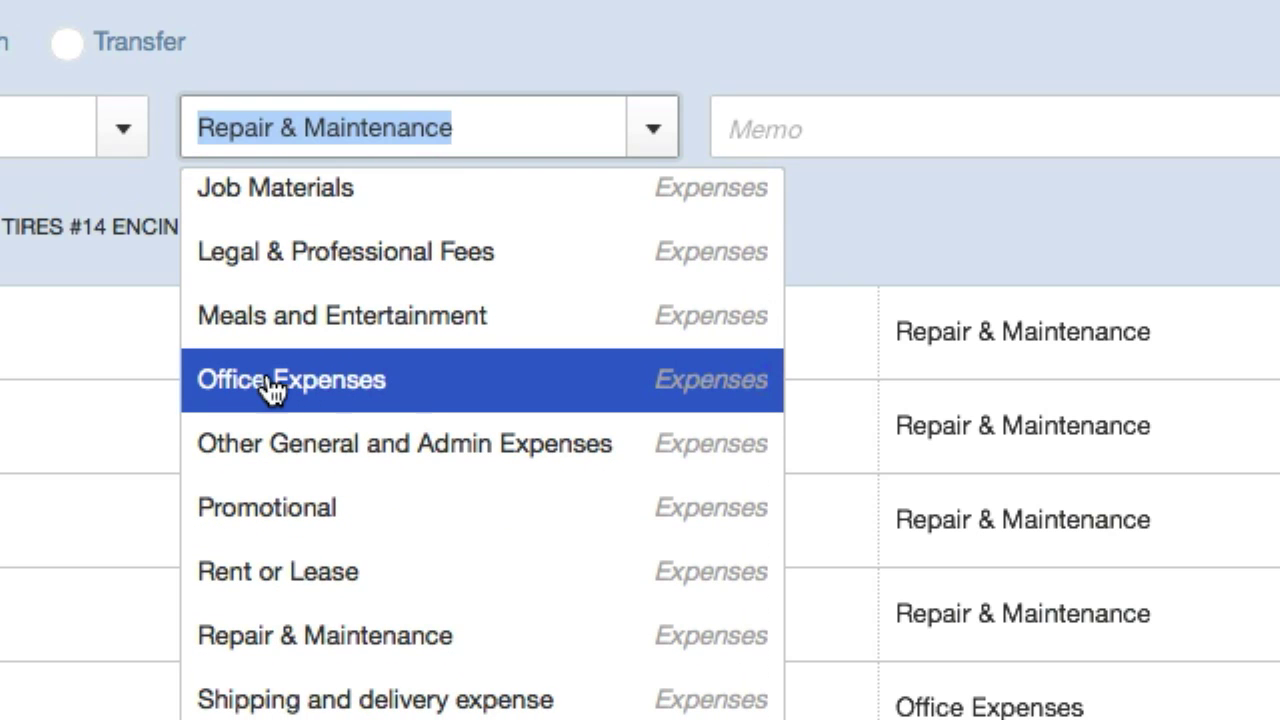
pyautogui.moveTo(452, 392)
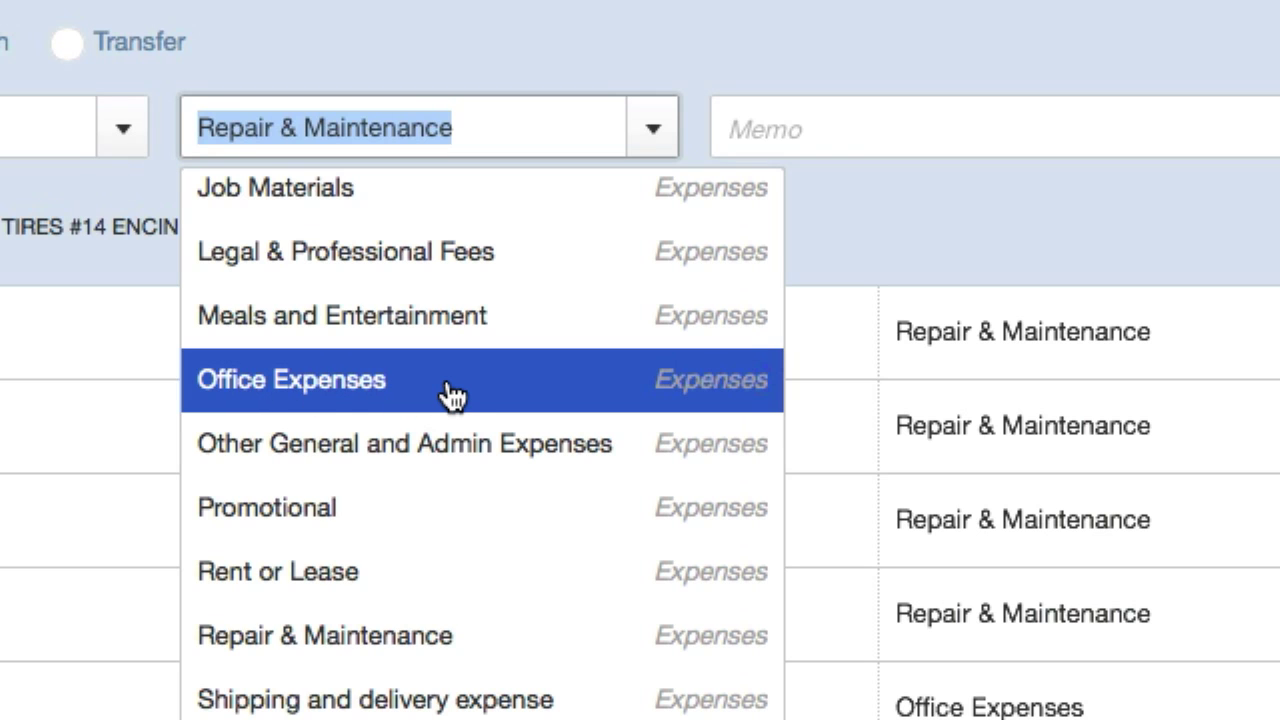
pyautogui.scroll(-3)
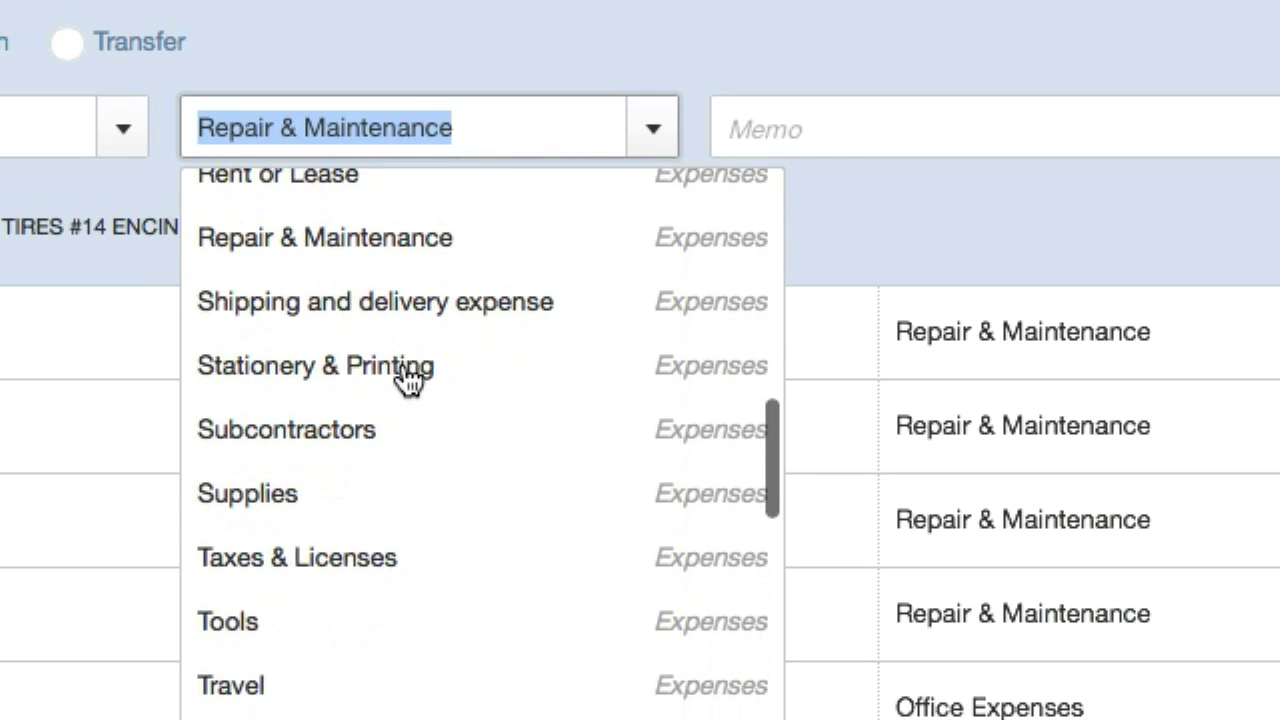
pyautogui.scroll(-3)
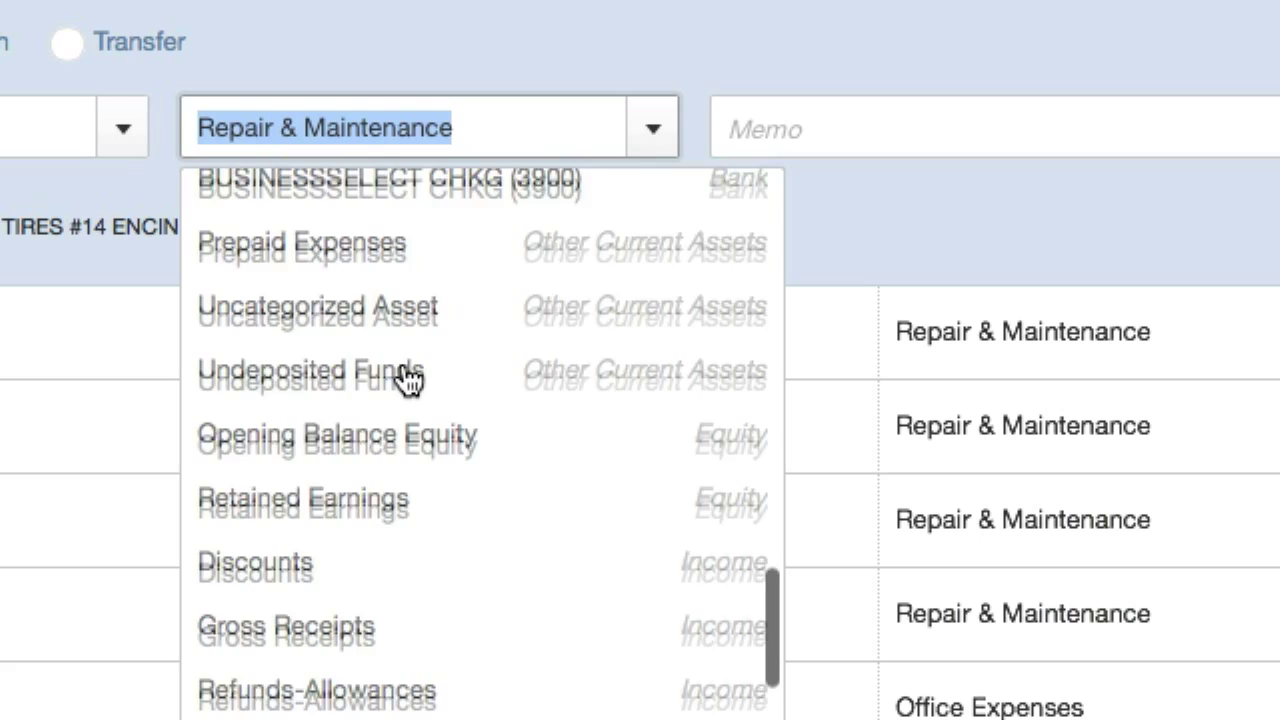
pyautogui.scroll(-3)
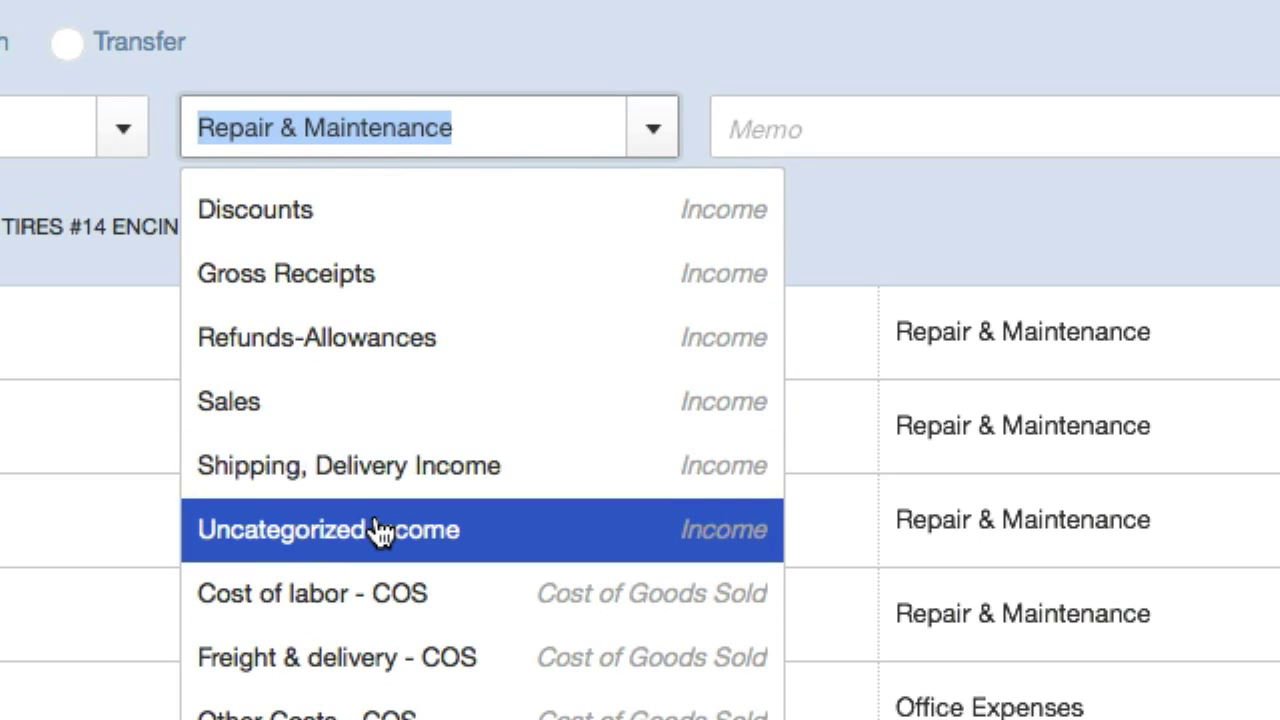
pyautogui.moveTo(310, 528)
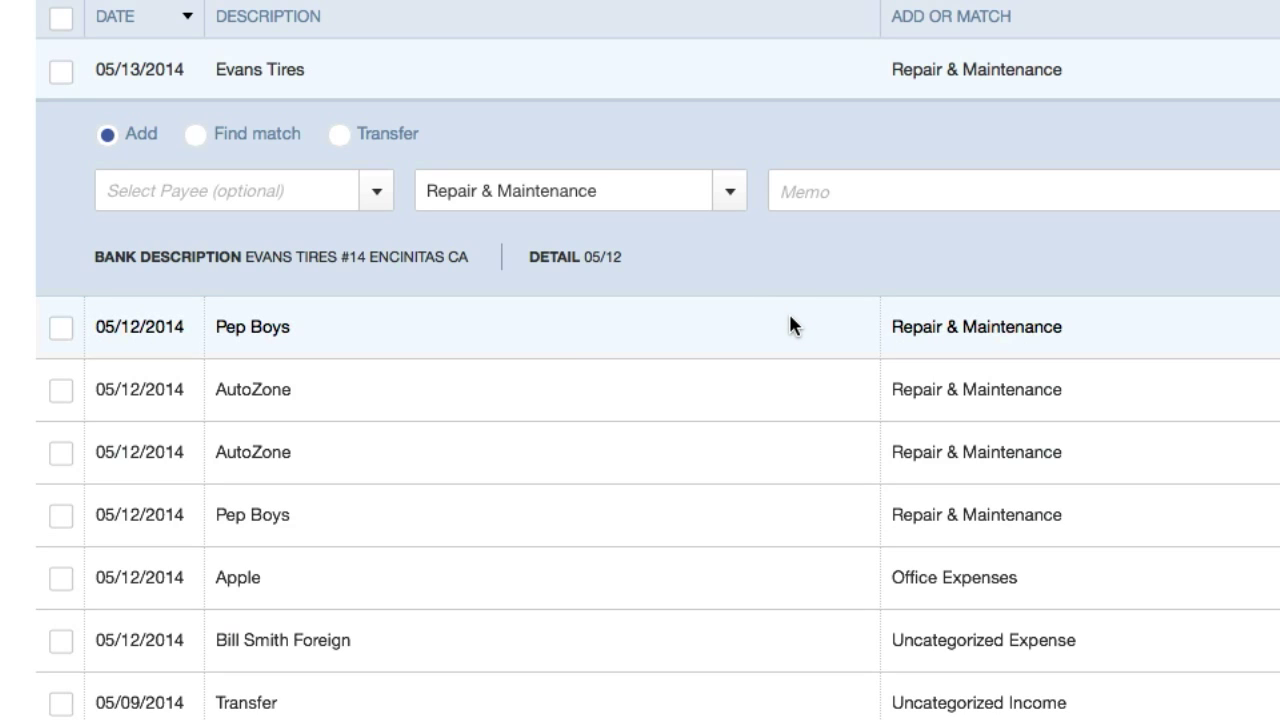
pyautogui.moveTo(838, 272)
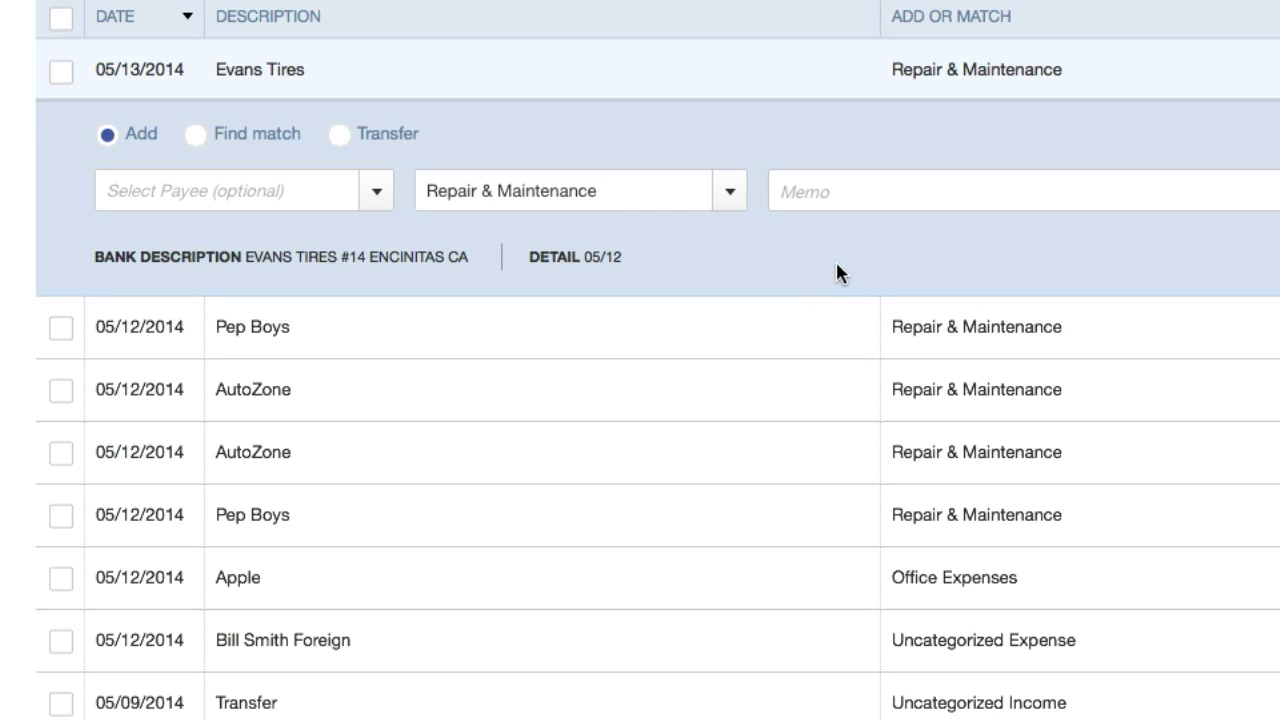
pyautogui.moveTo(844, 276)
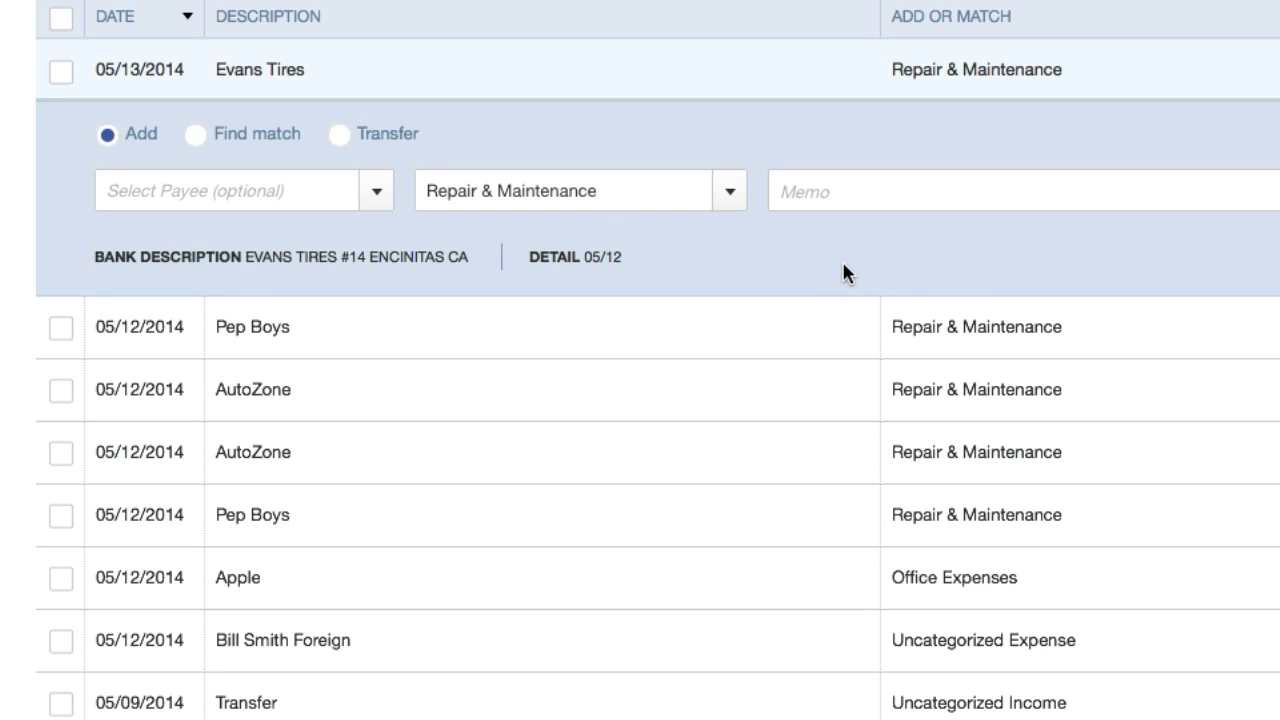
pyautogui.moveTo(852, 266)
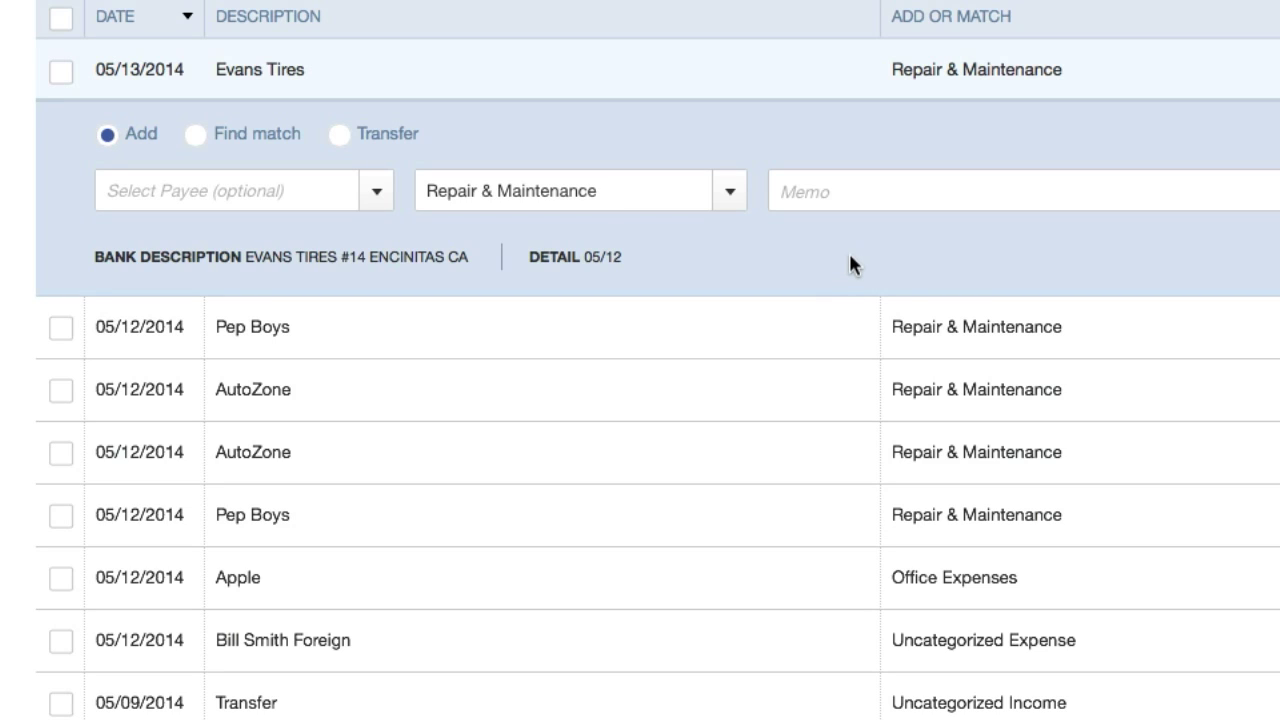
pyautogui.moveTo(840, 248)
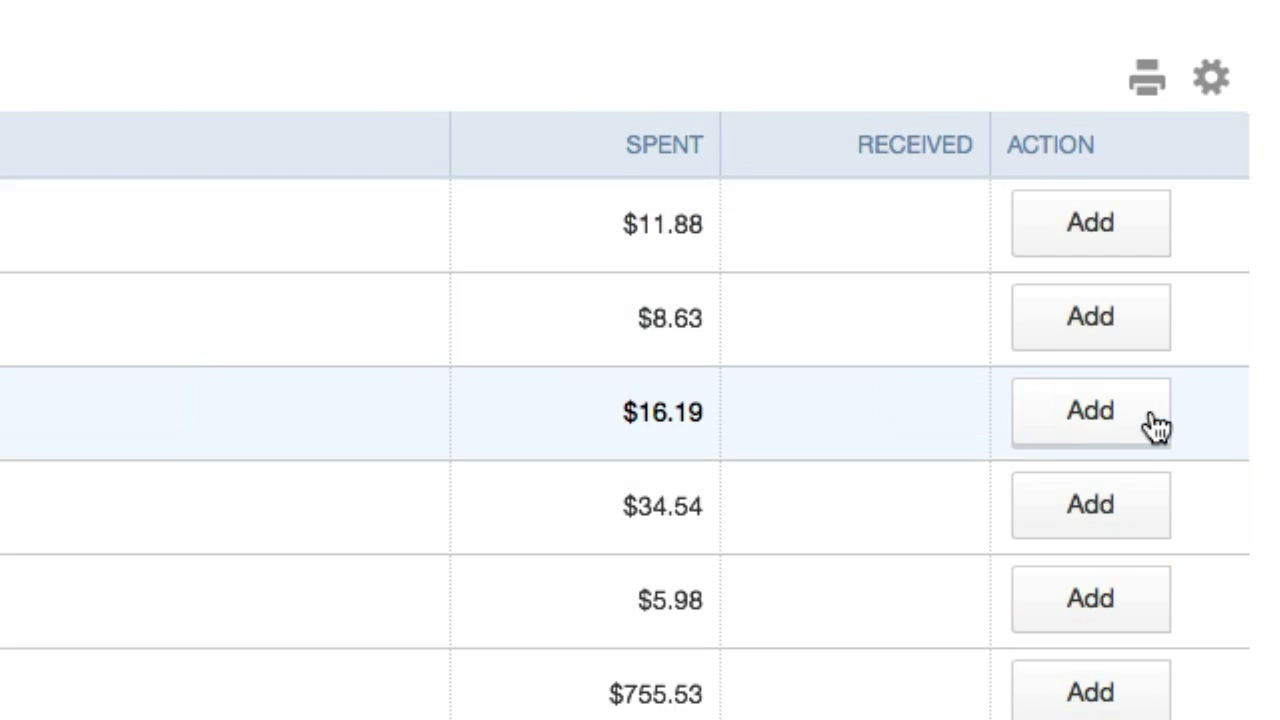
# Add the Evans Tires charge as a 05/13/2014 Repair & Maintenance expense of $185.19
pyautogui.click(1090, 412)
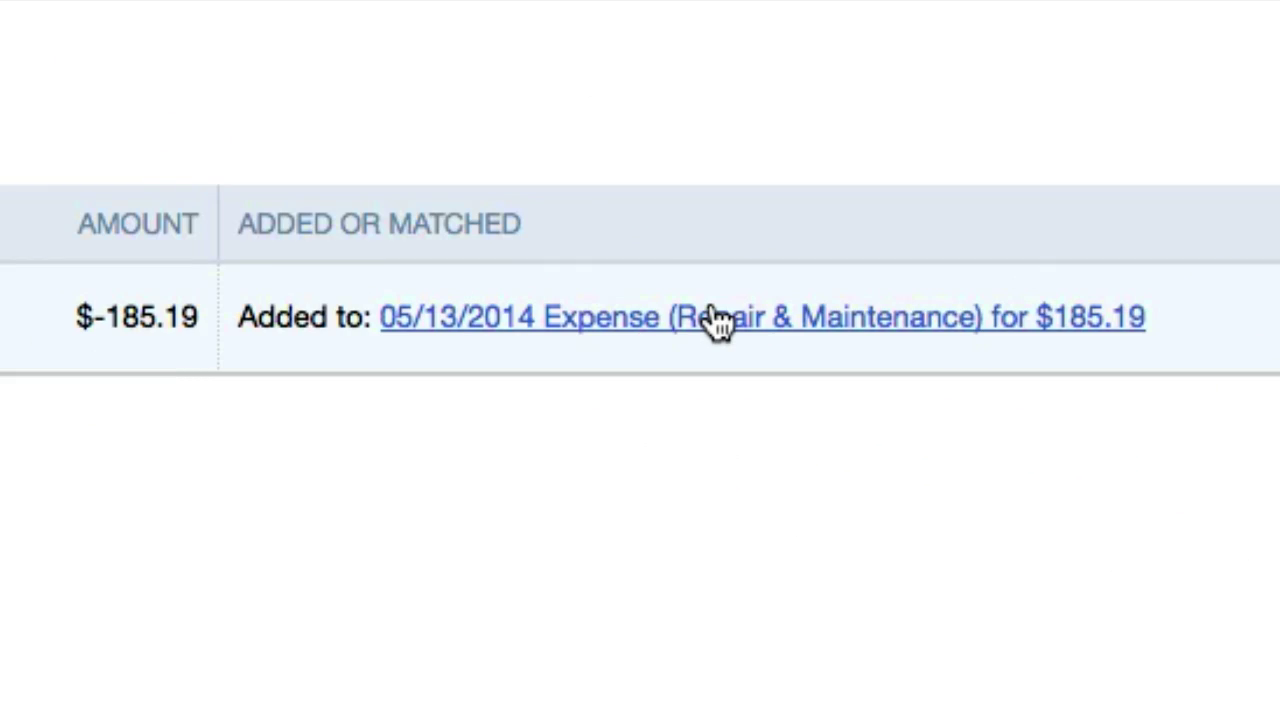
pyautogui.moveTo(1018, 316)
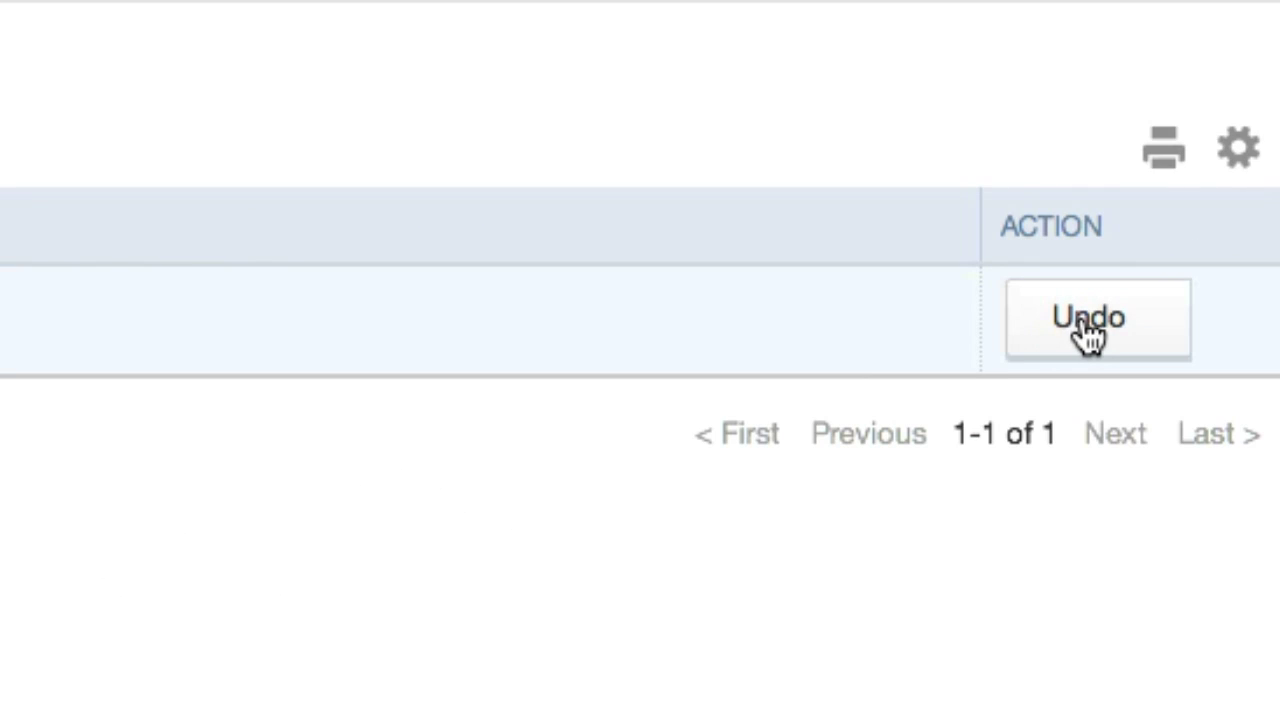
# Undo the Evans Tires expense so the $185.19 charge returns to New Transactions
pyautogui.click(1096, 318)
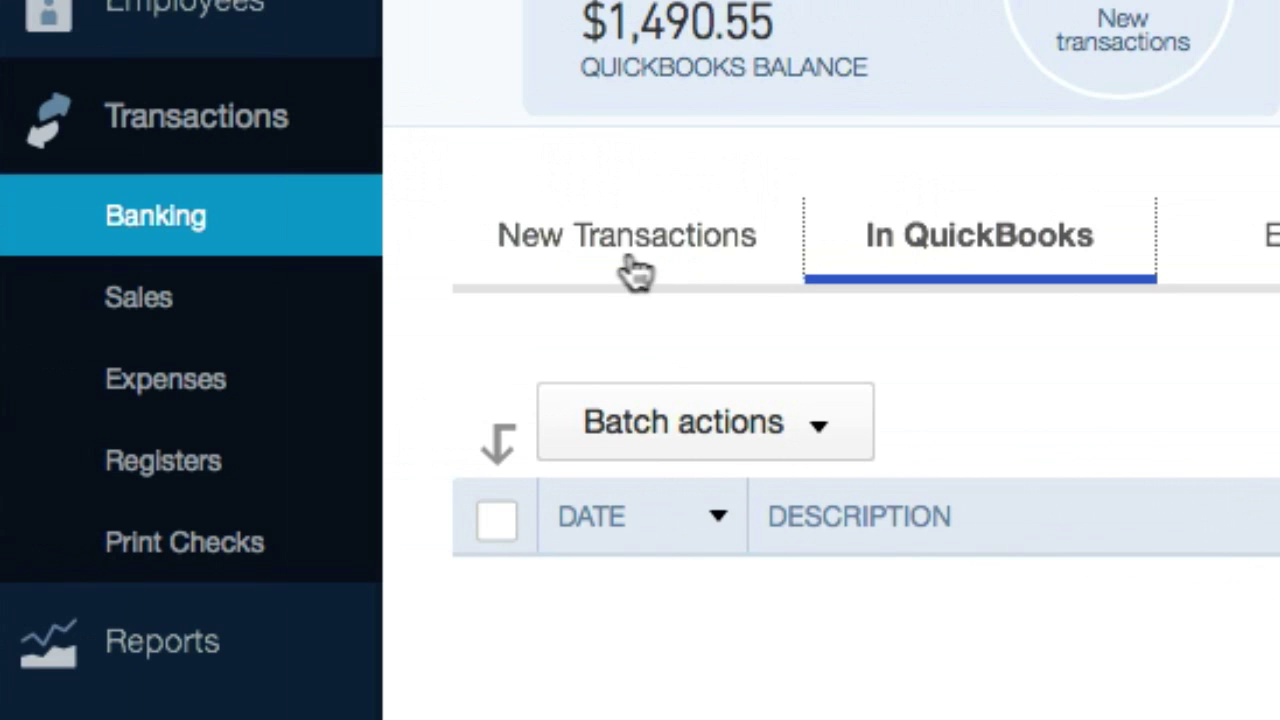
pyautogui.scroll(-3)
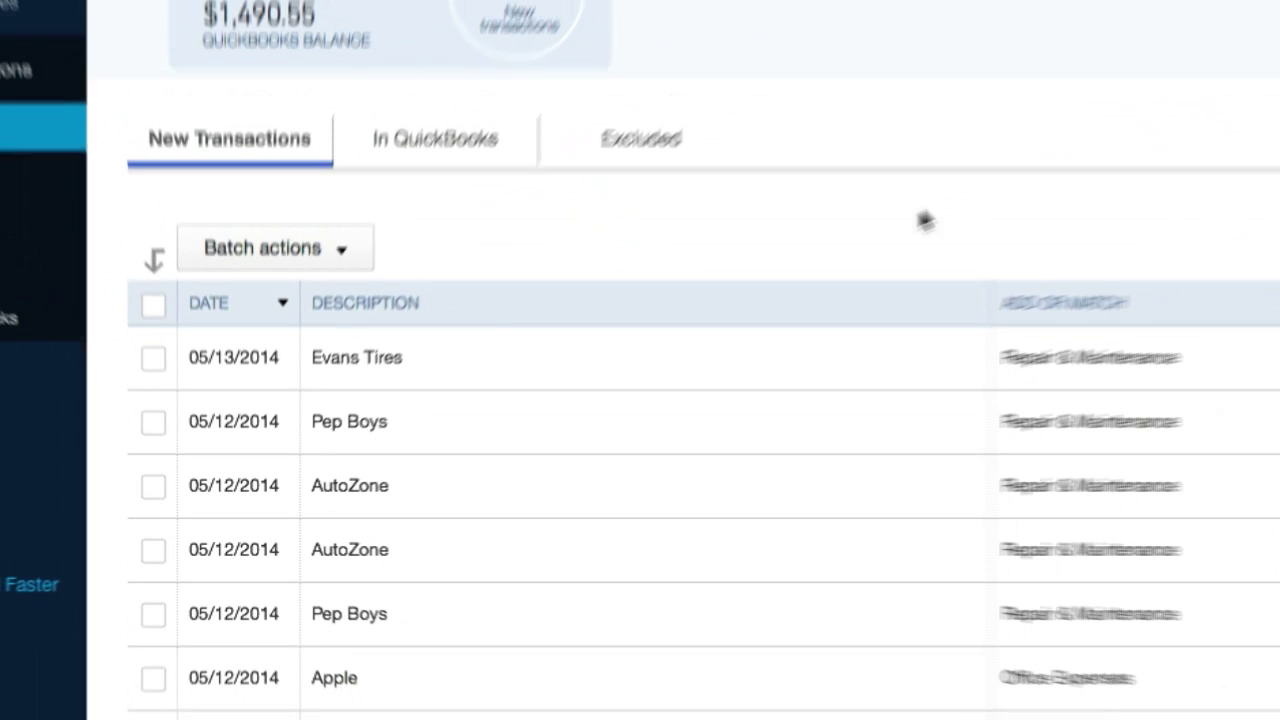
pyautogui.scroll(-3)
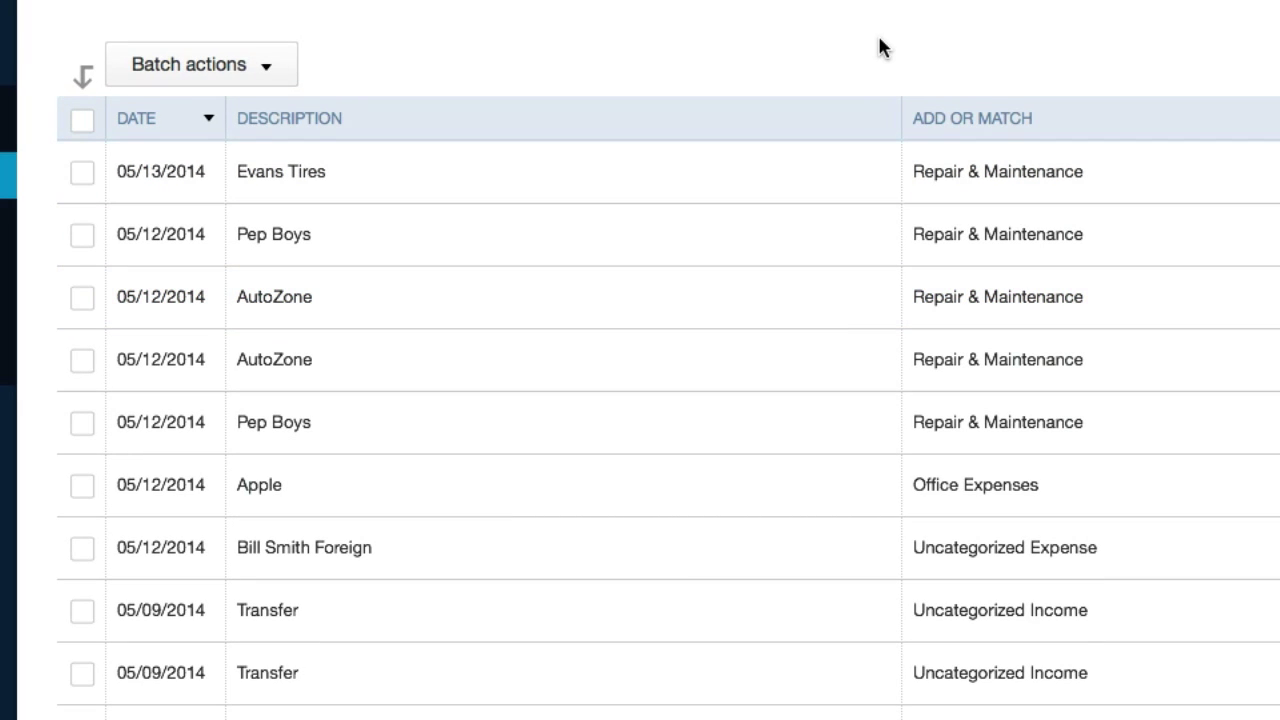
pyautogui.moveTo(898, 38)
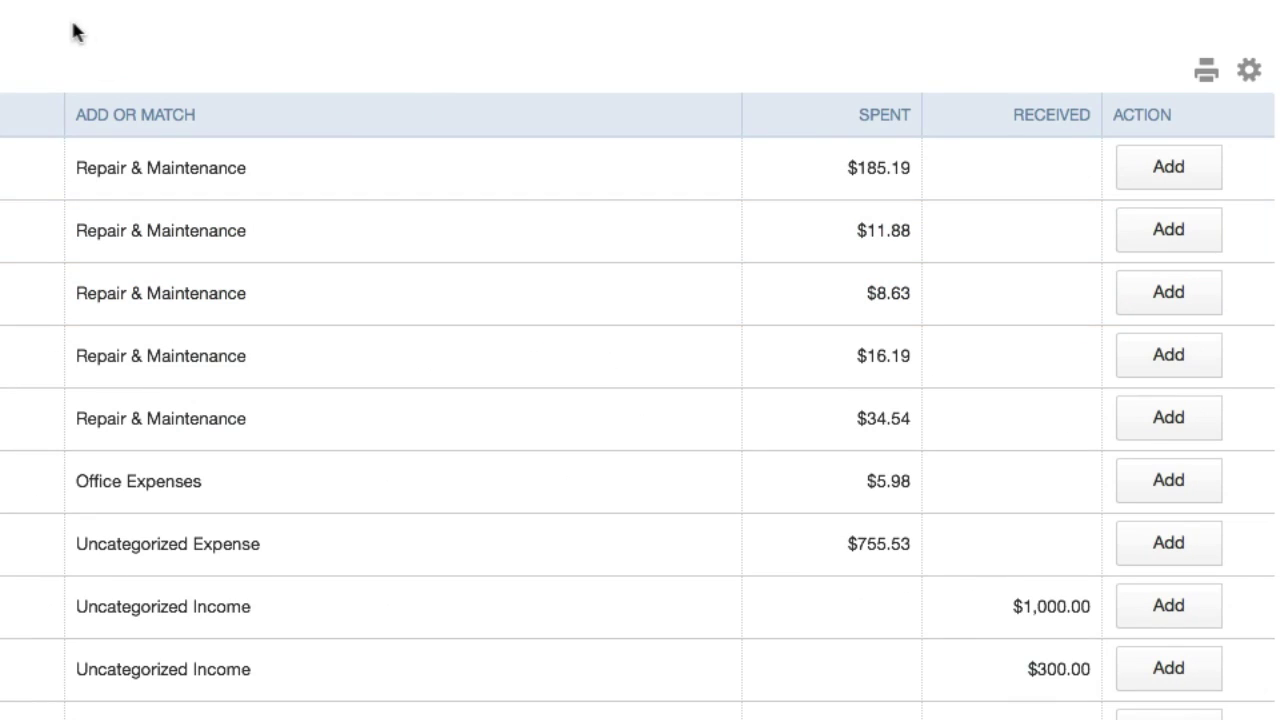
pyautogui.moveTo(12, 70)
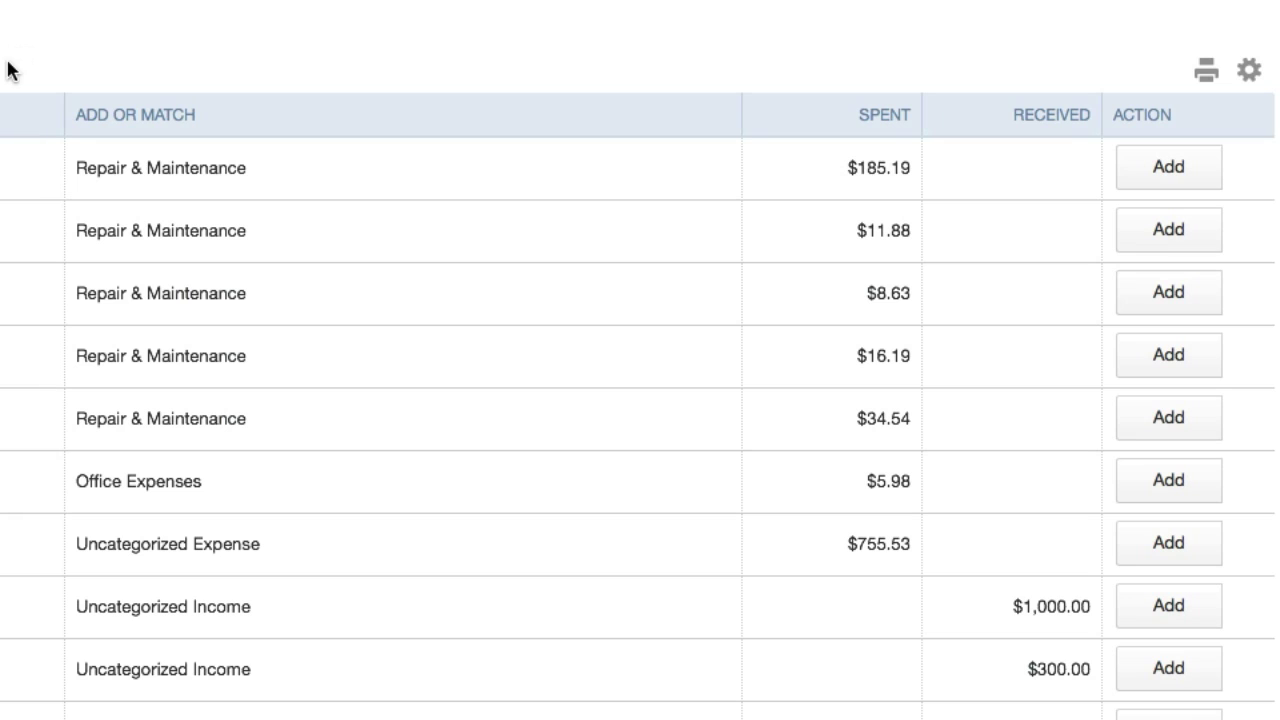
pyautogui.moveTo(44, 48)
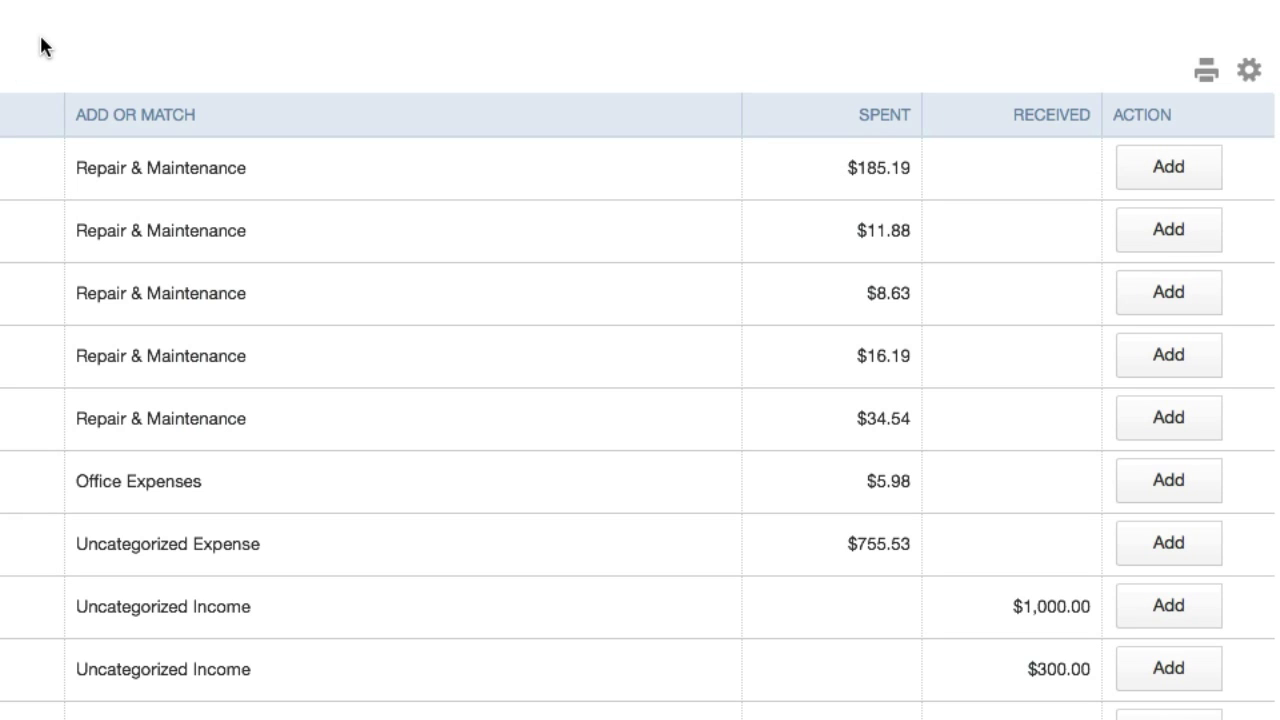
pyautogui.scroll(-3)
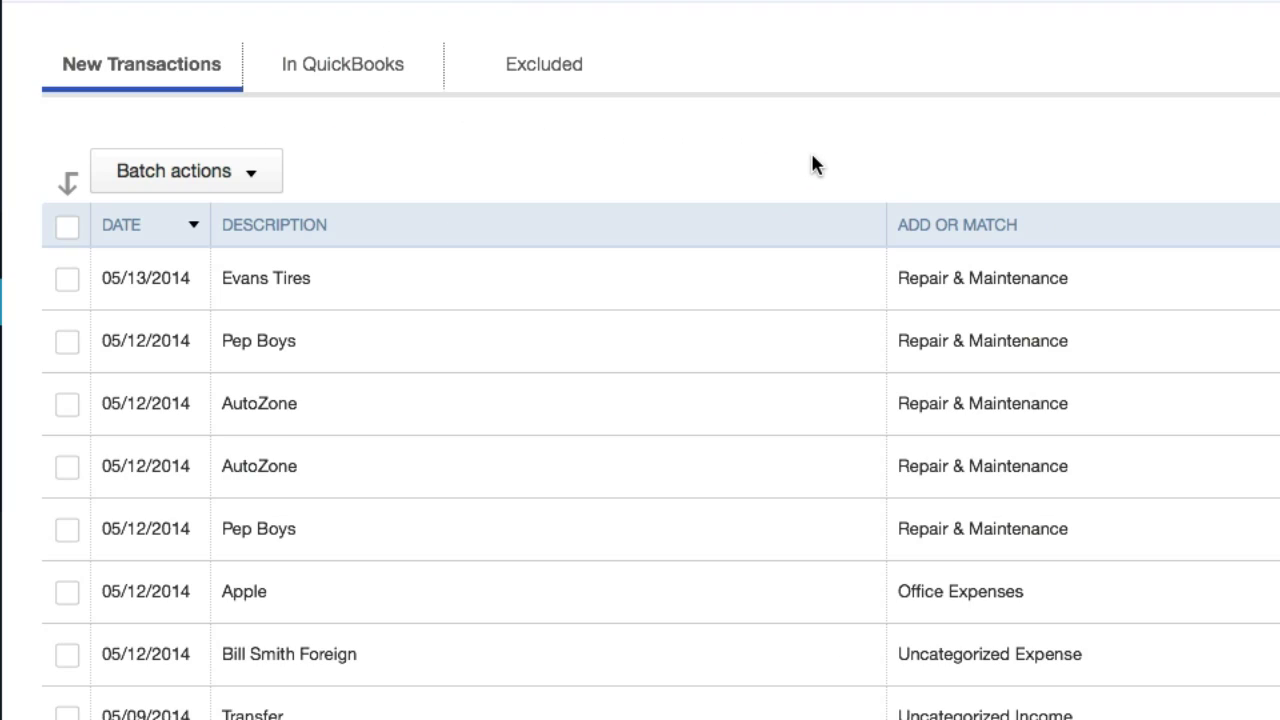
pyautogui.moveTo(828, 160)
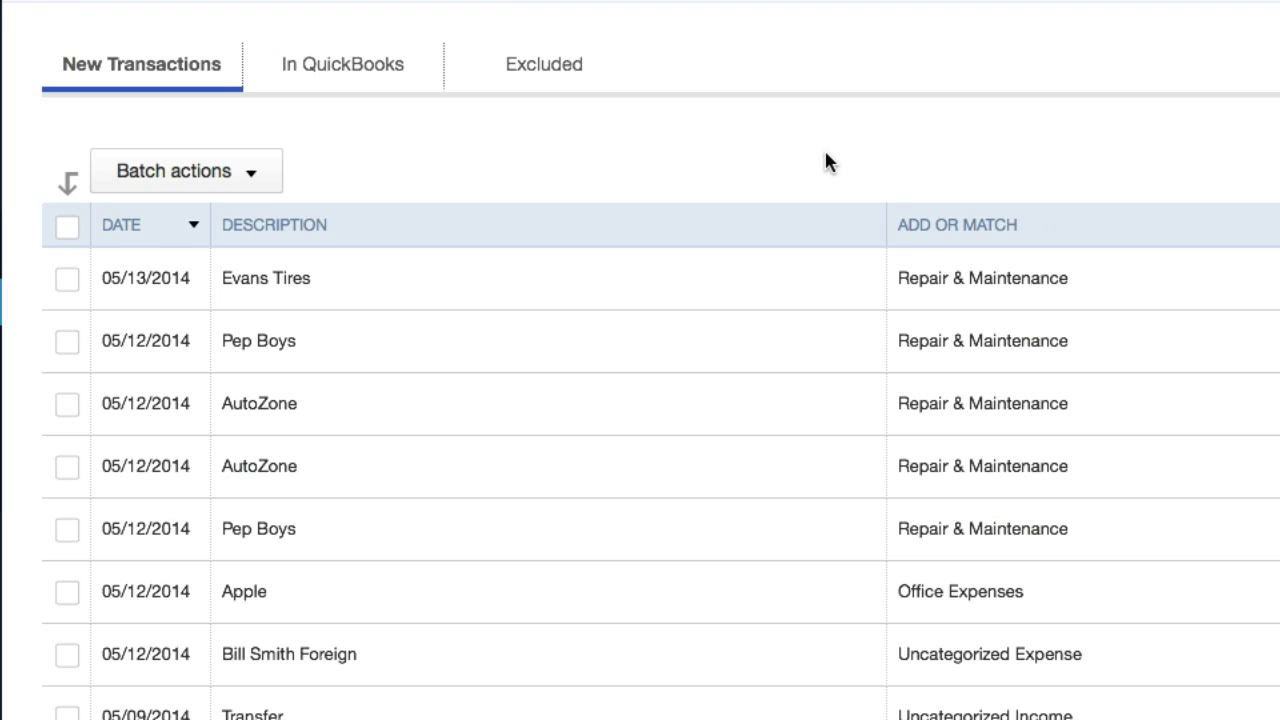